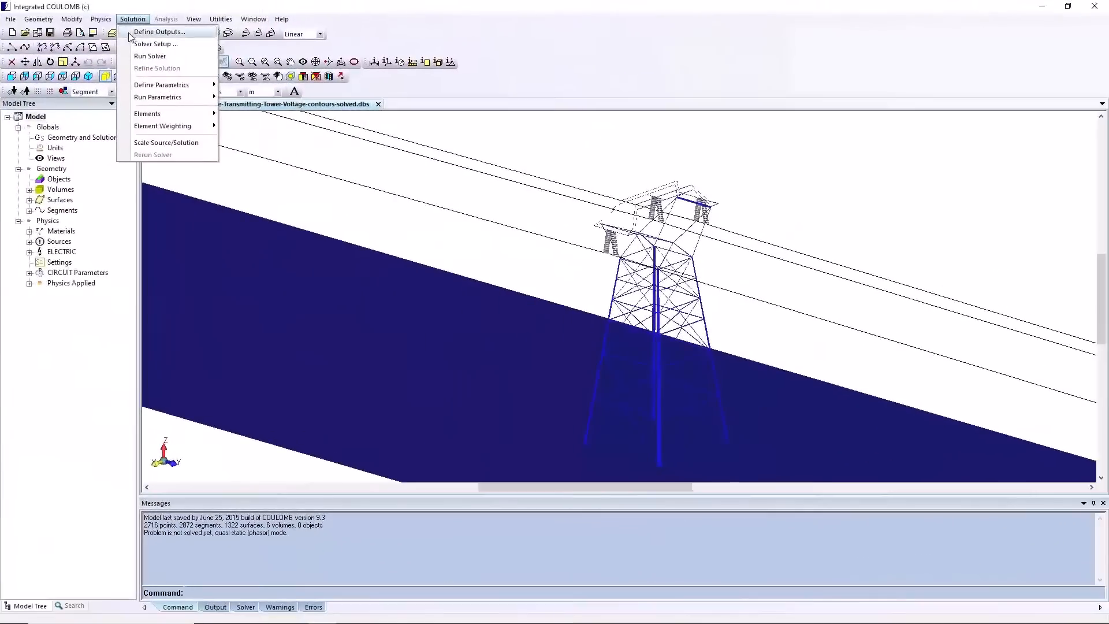
- Review the solver settings, keeping Boundary Element as the solution method, and close them unchanged
left_click(155, 44)
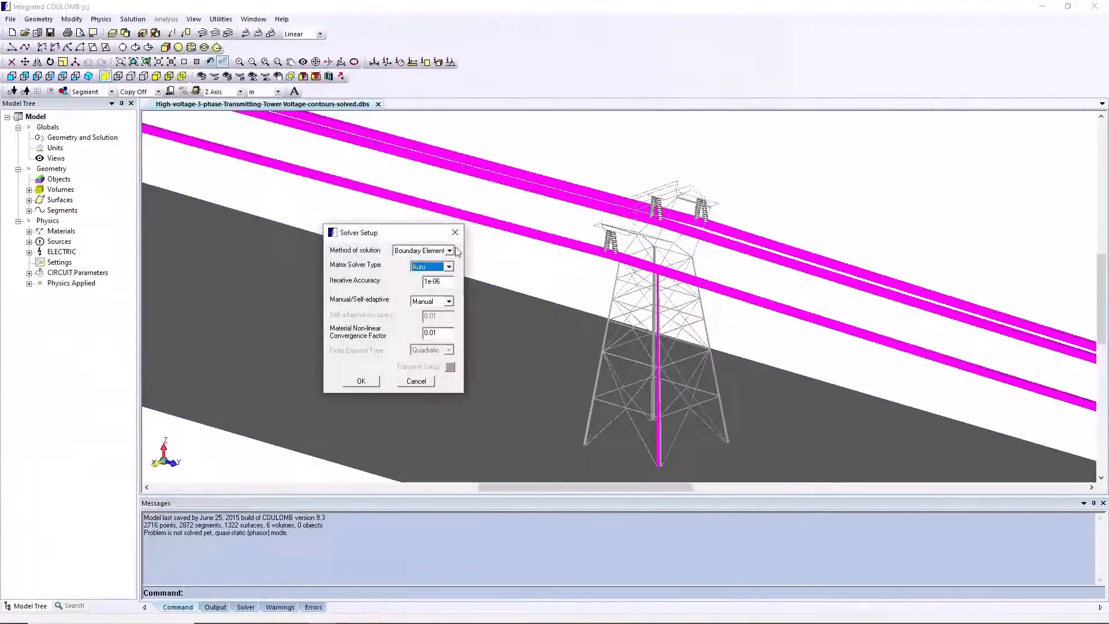
left_click(450, 251)
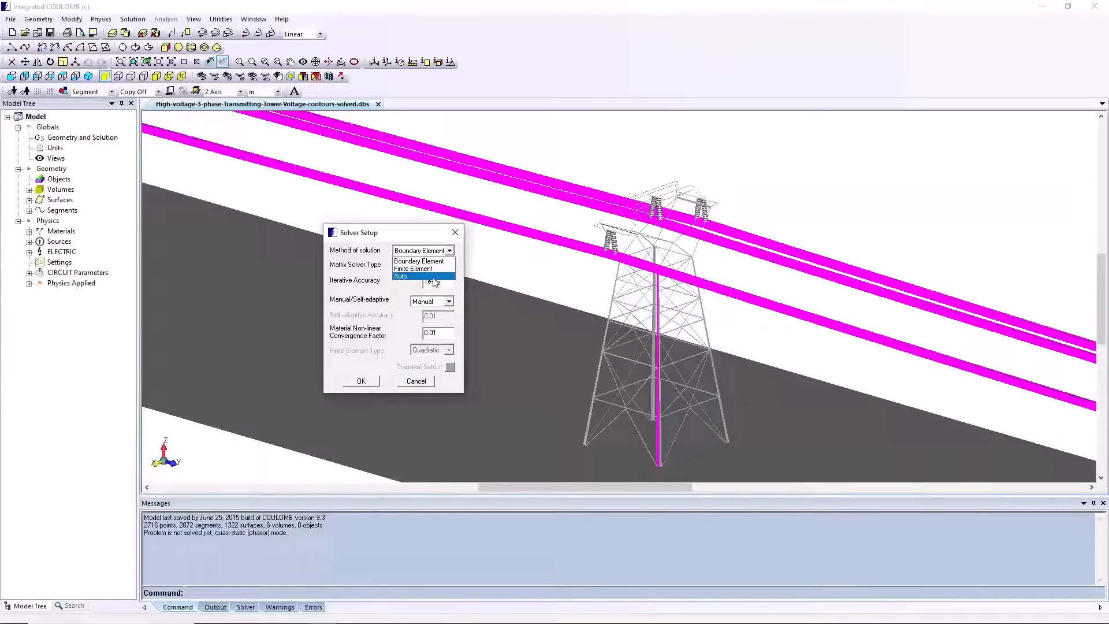
left_click(401, 276)
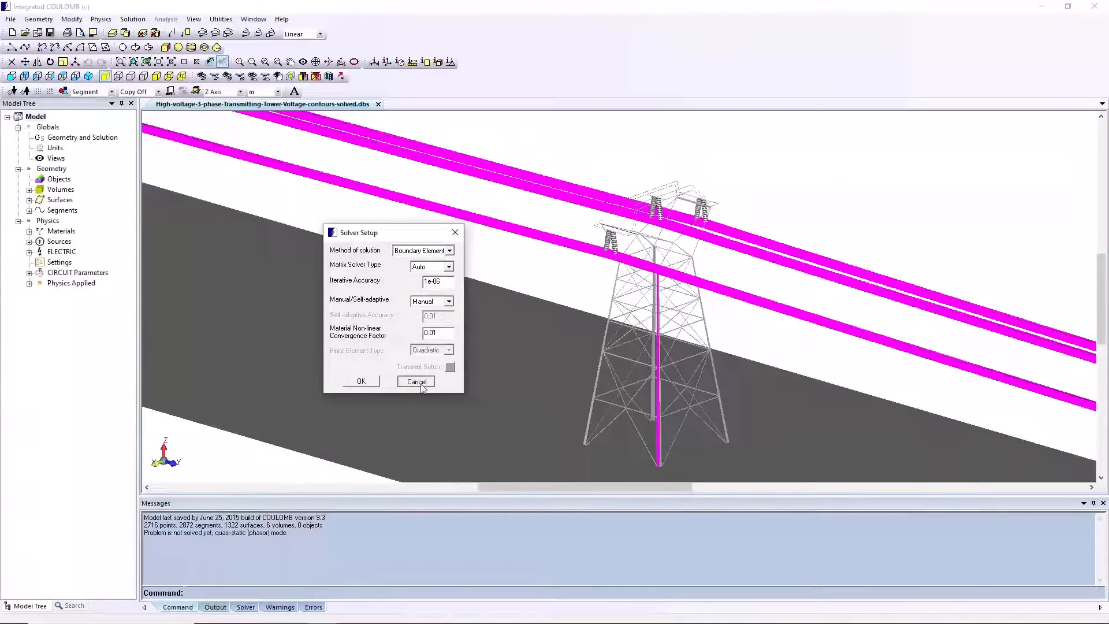
left_click(415, 381)
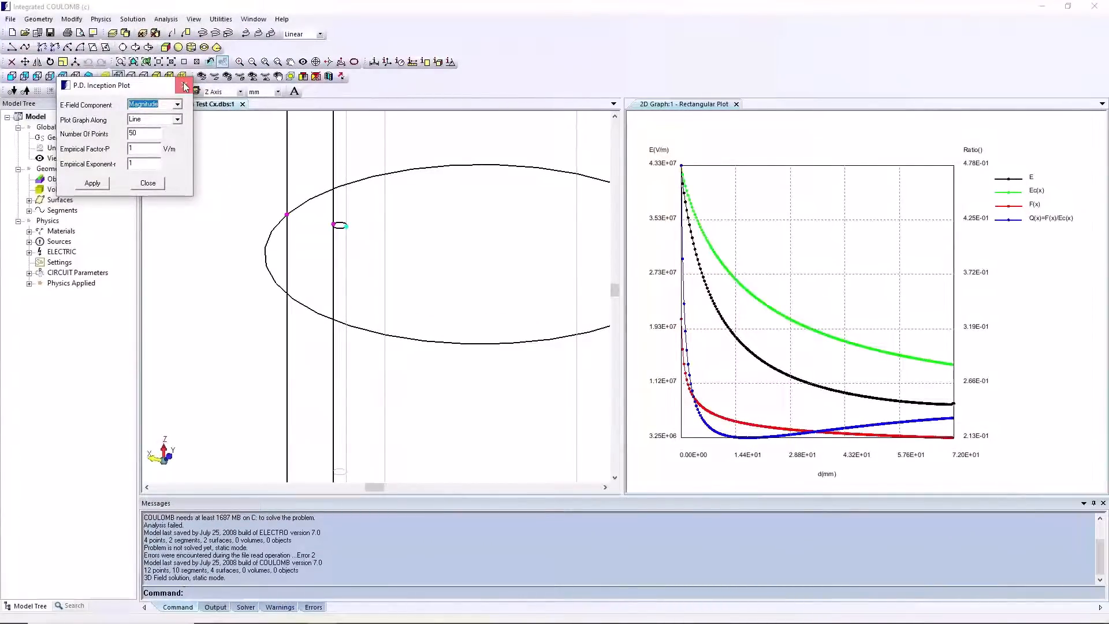
- Close the P.D. Inception plot settings to leave the 2D rectangular graph beside the geometry
left_click(165, 19)
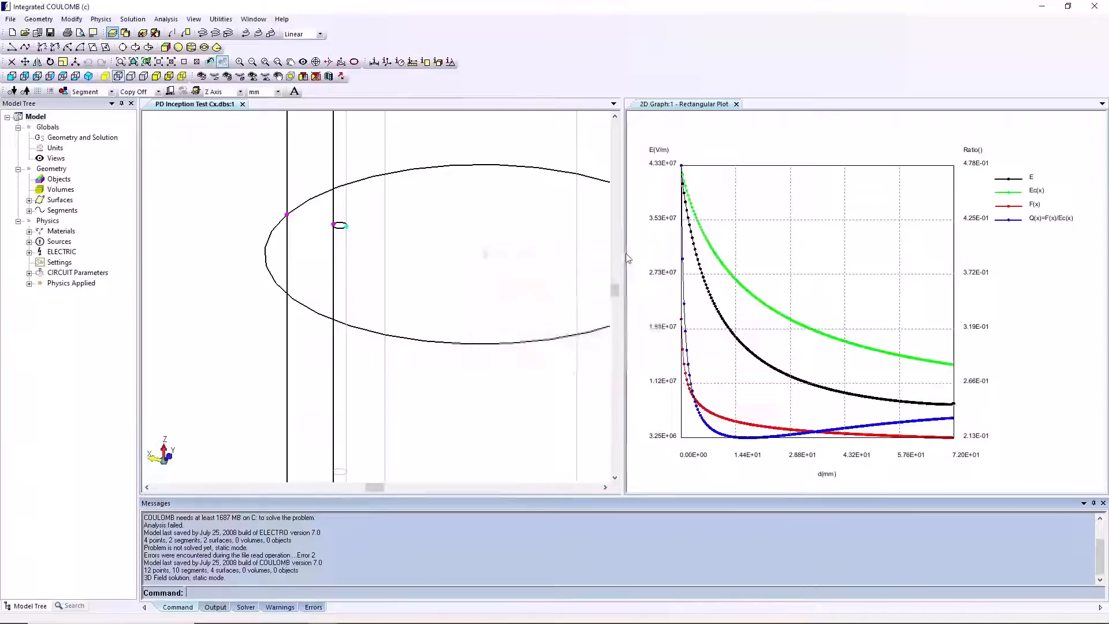
left_click(100, 19)
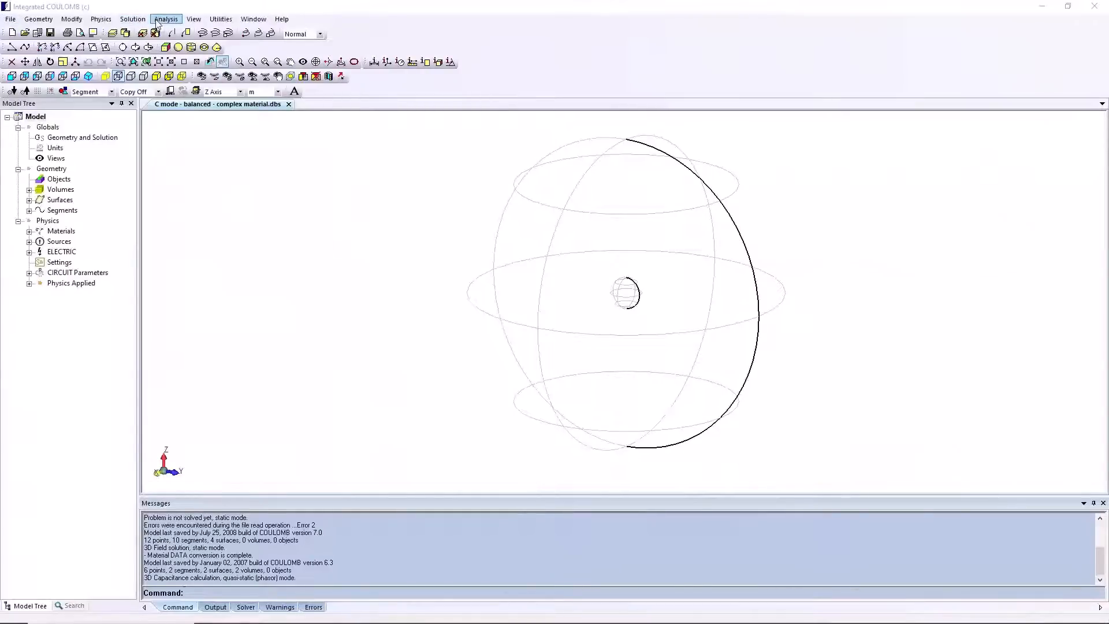
left_click(166, 18)
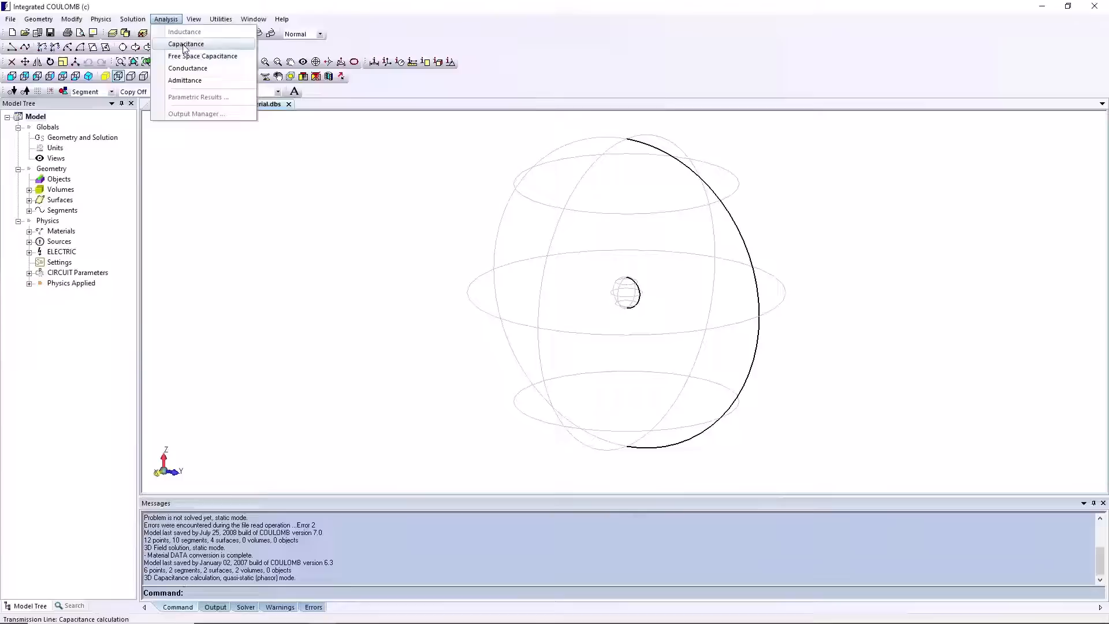
mouse_move(193, 52)
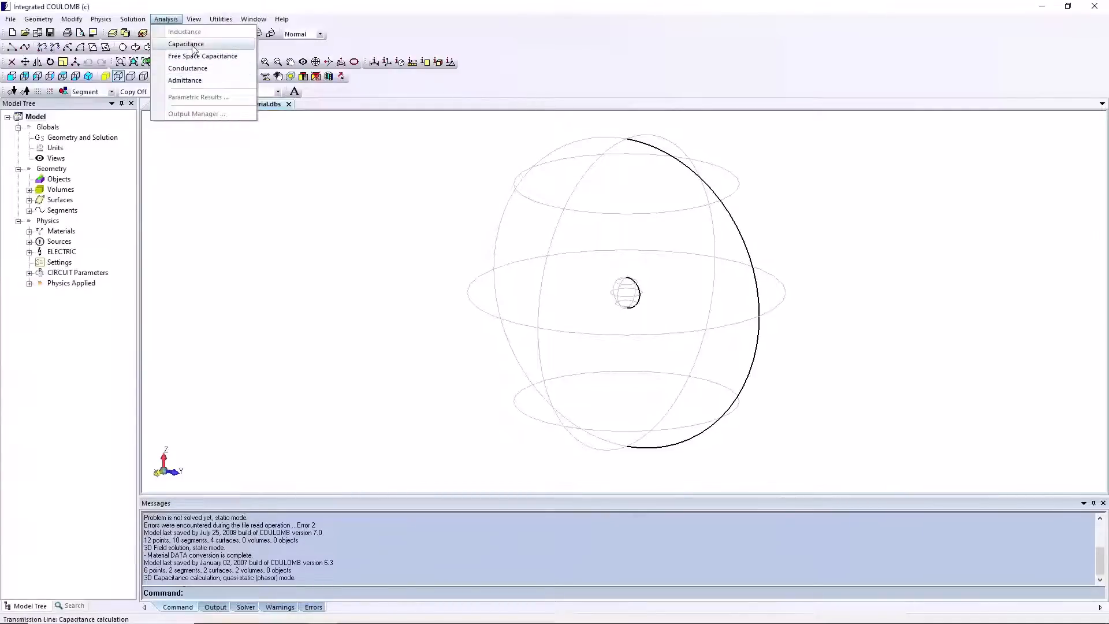
mouse_move(185, 80)
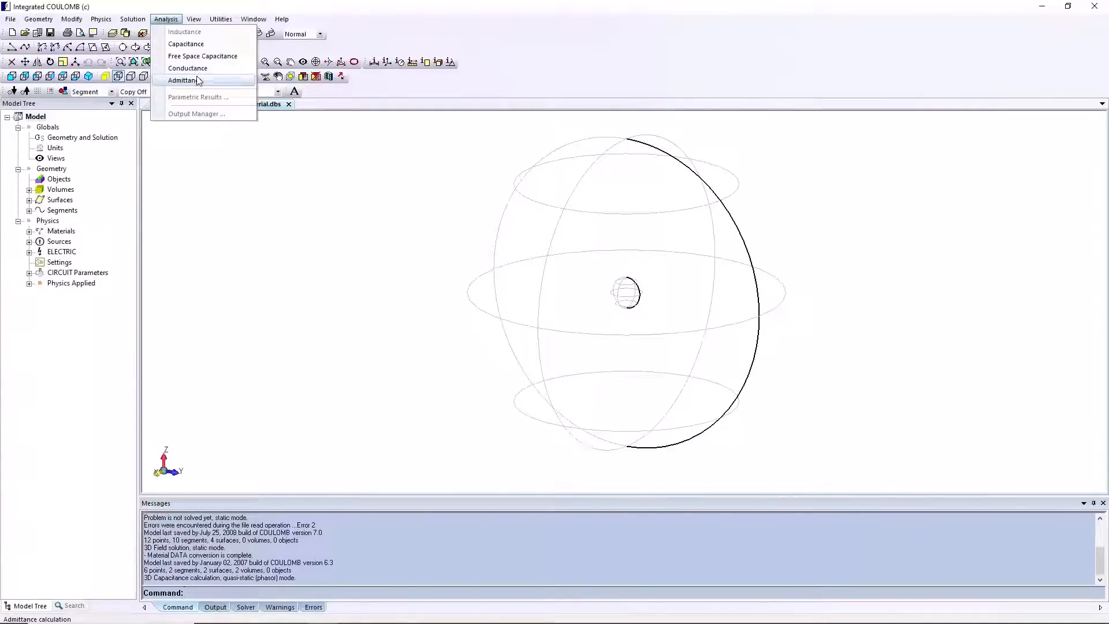
mouse_move(204, 55)
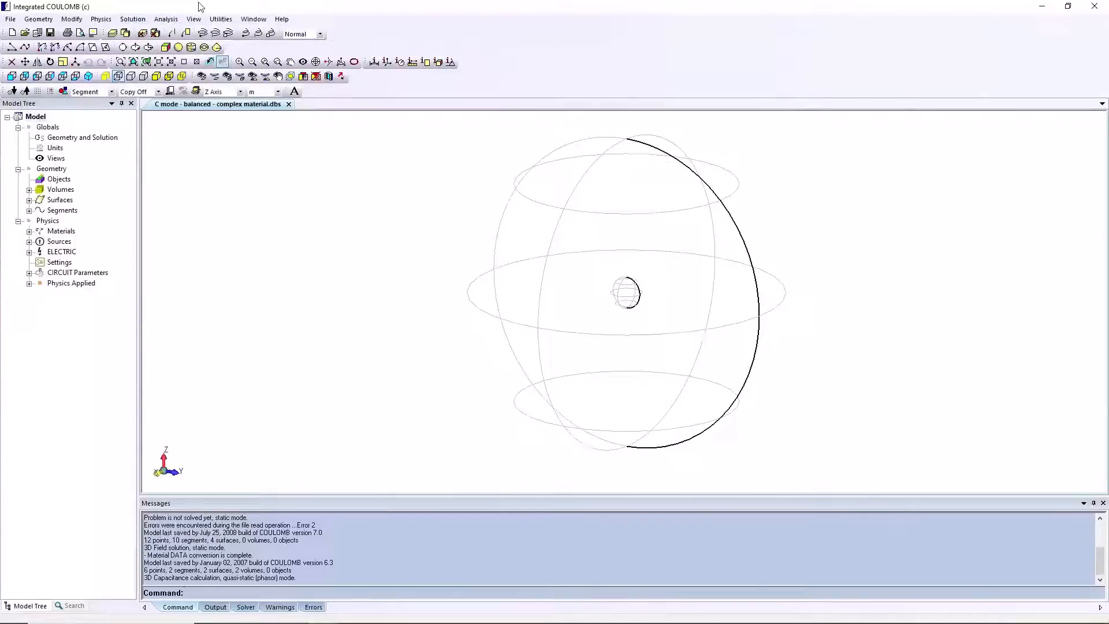
- Add a new plot from Define Outputs, browse all Plot Properties type categories, then close it
left_click(132, 19)
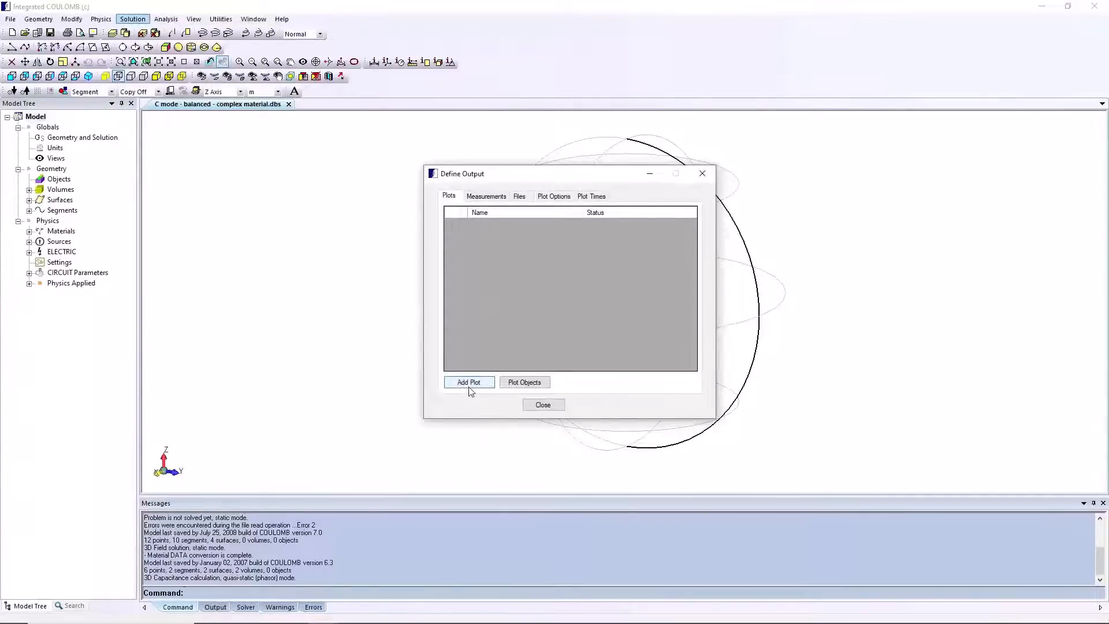
left_click(468, 383)
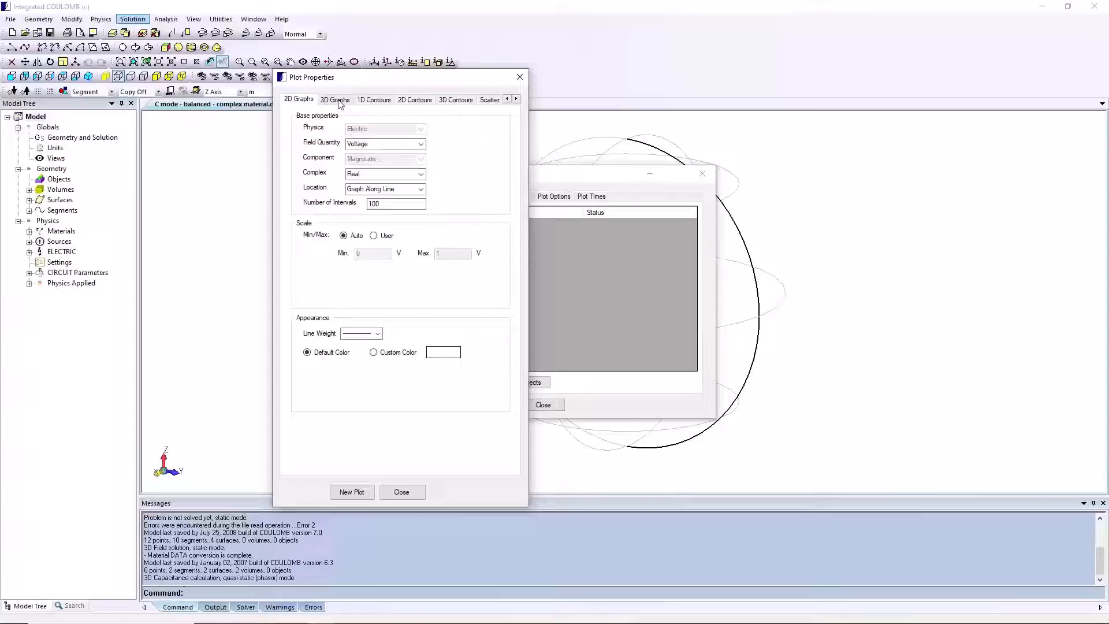
mouse_move(462, 107)
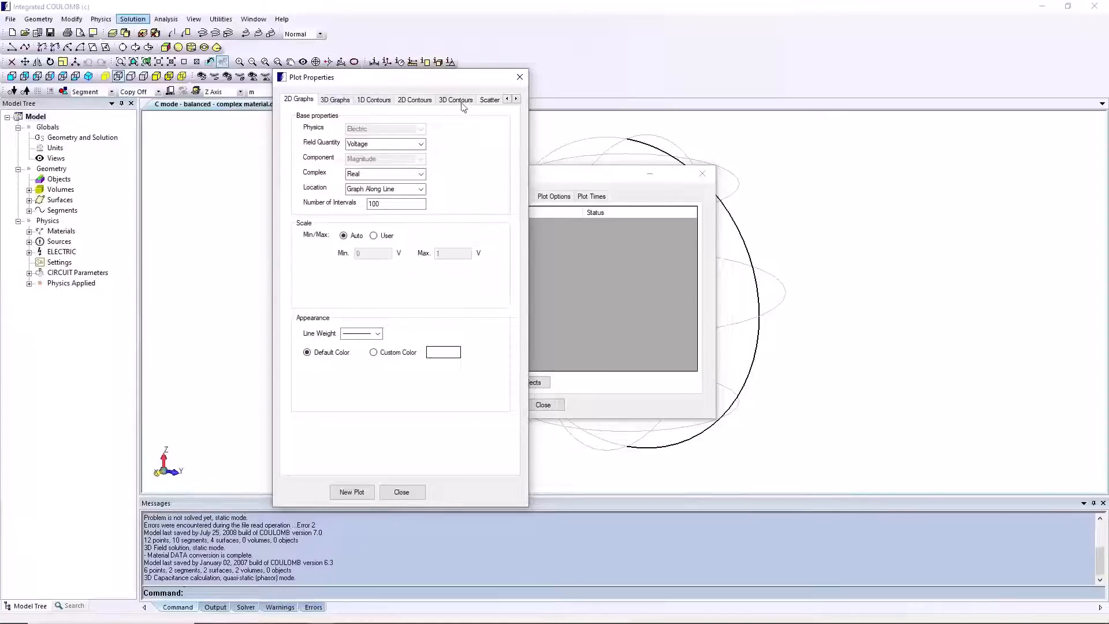
left_click(516, 99)
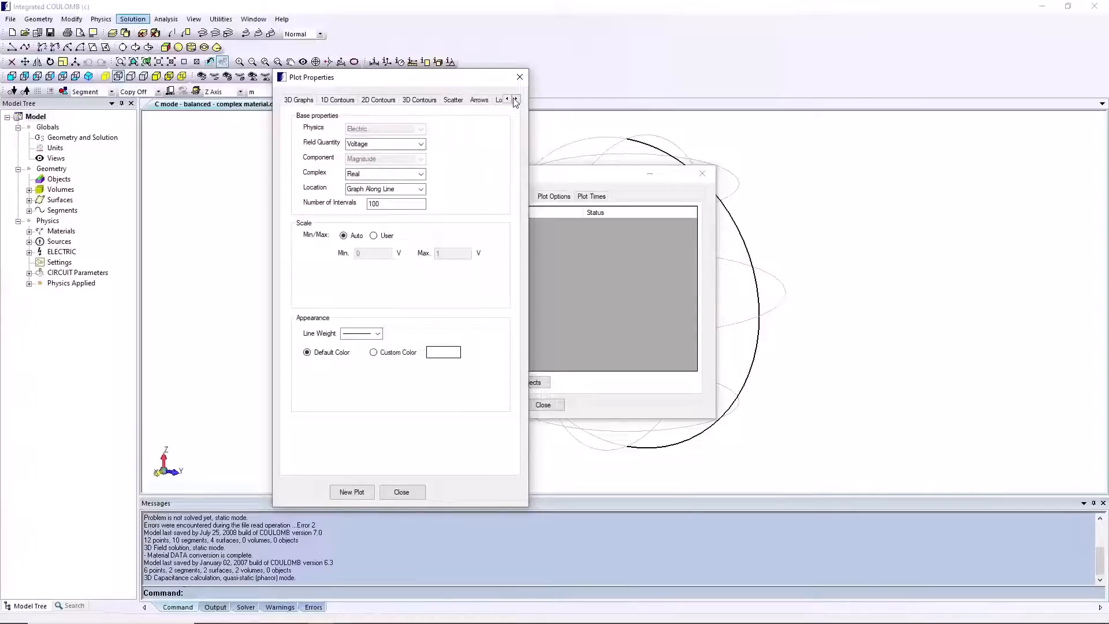
left_click(515, 99)
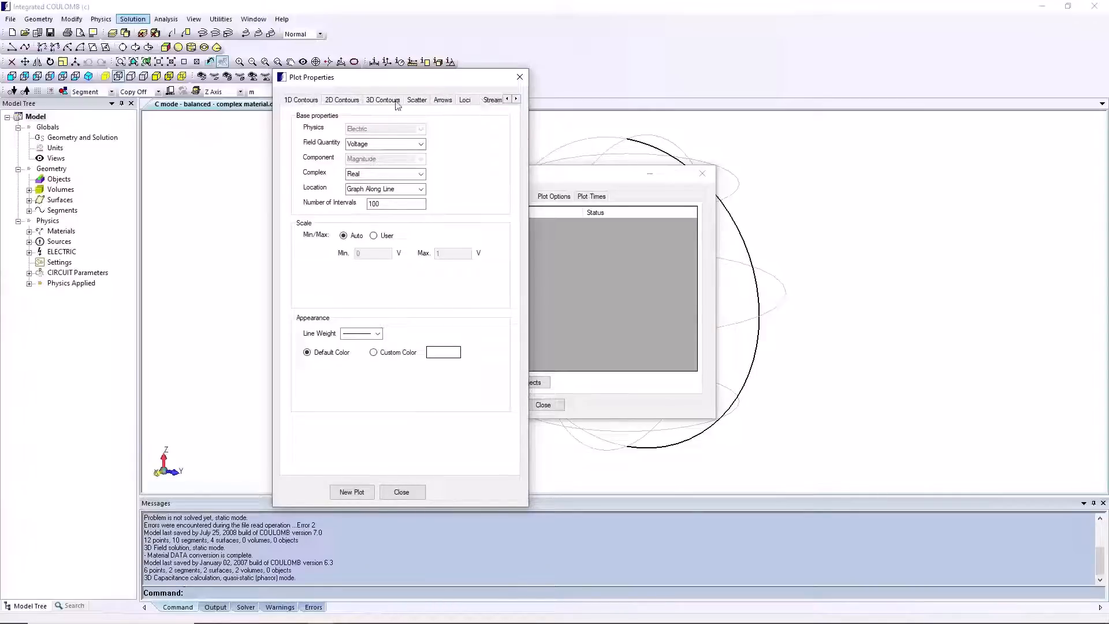
mouse_move(379, 107)
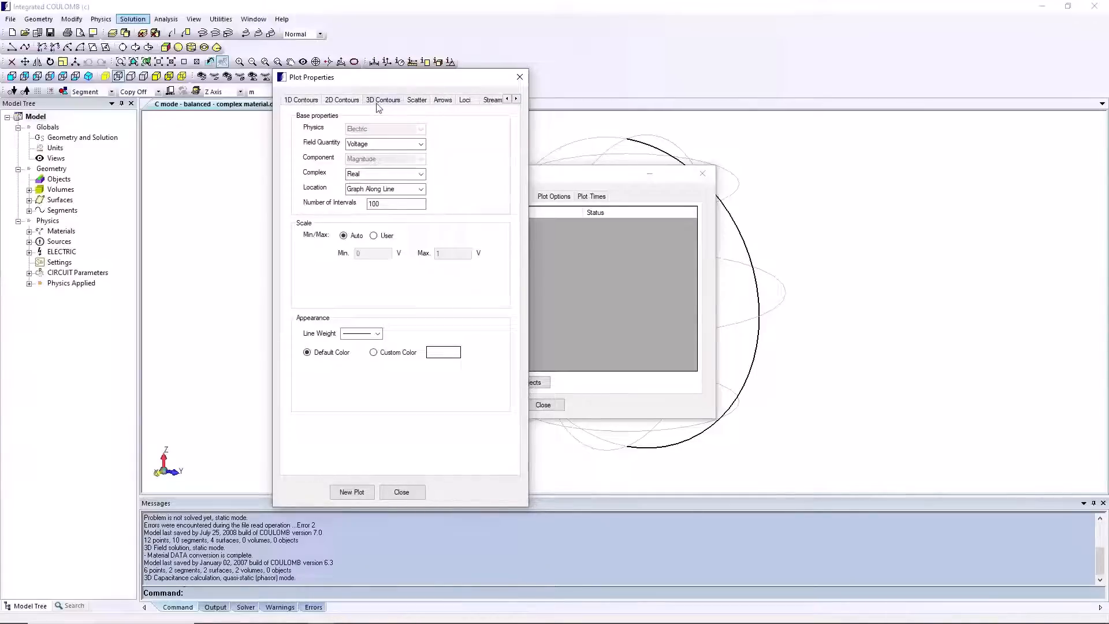
mouse_move(510, 100)
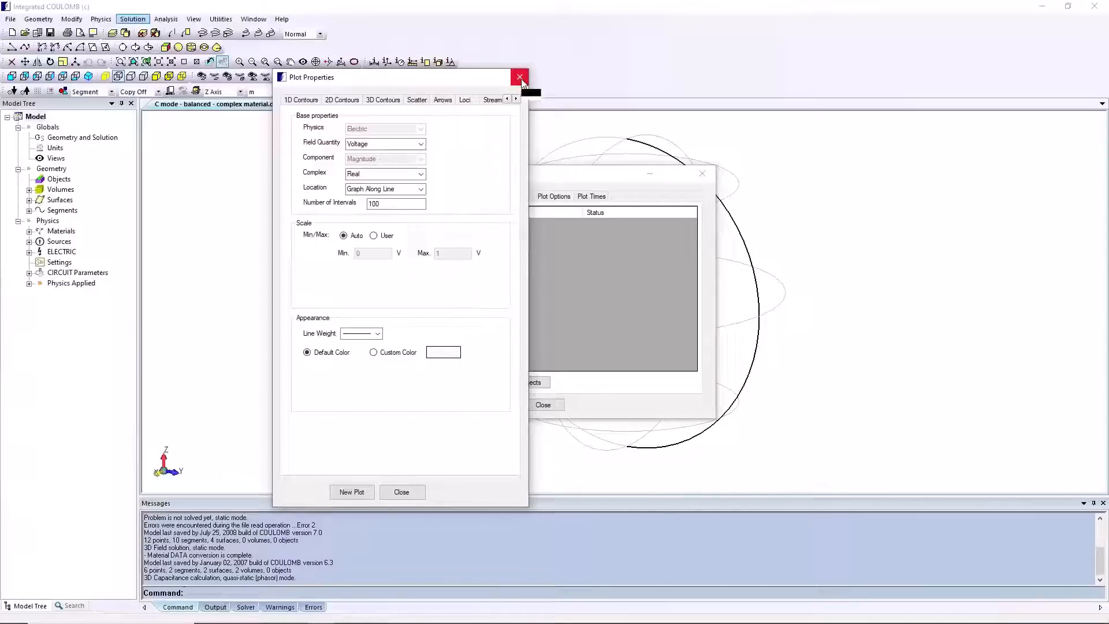
left_click(519, 77)
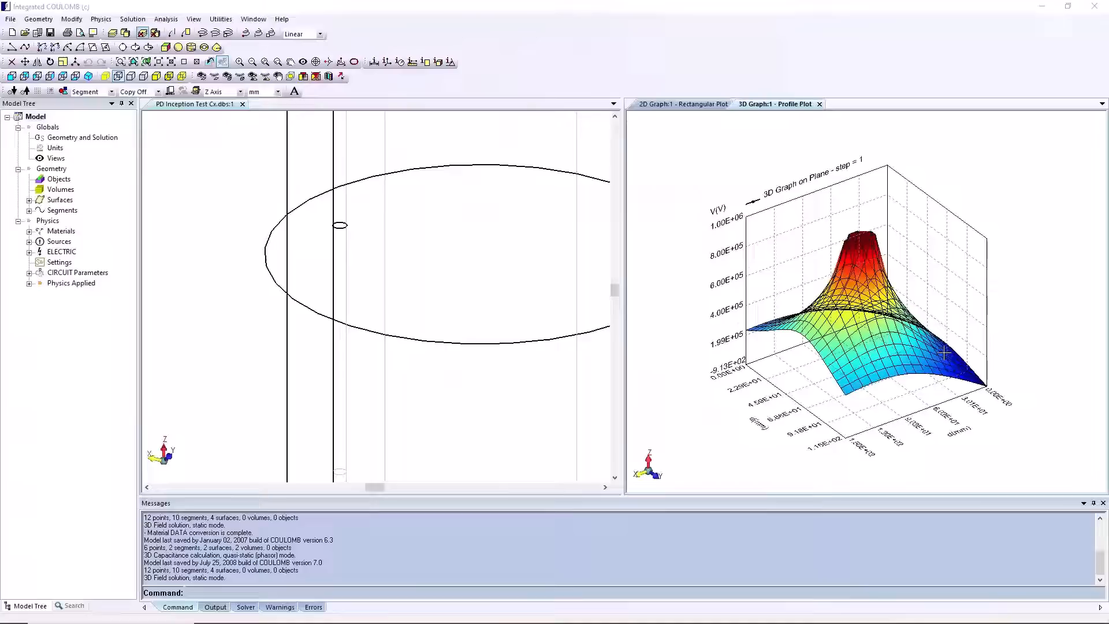
mouse_move(976, 336)
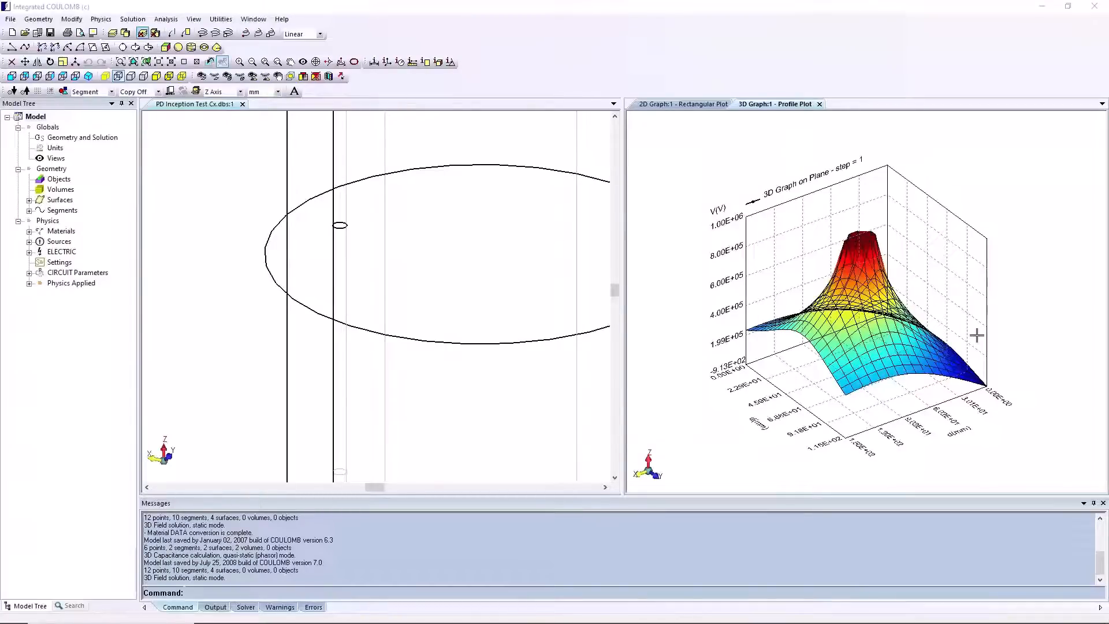
mouse_move(724, 246)
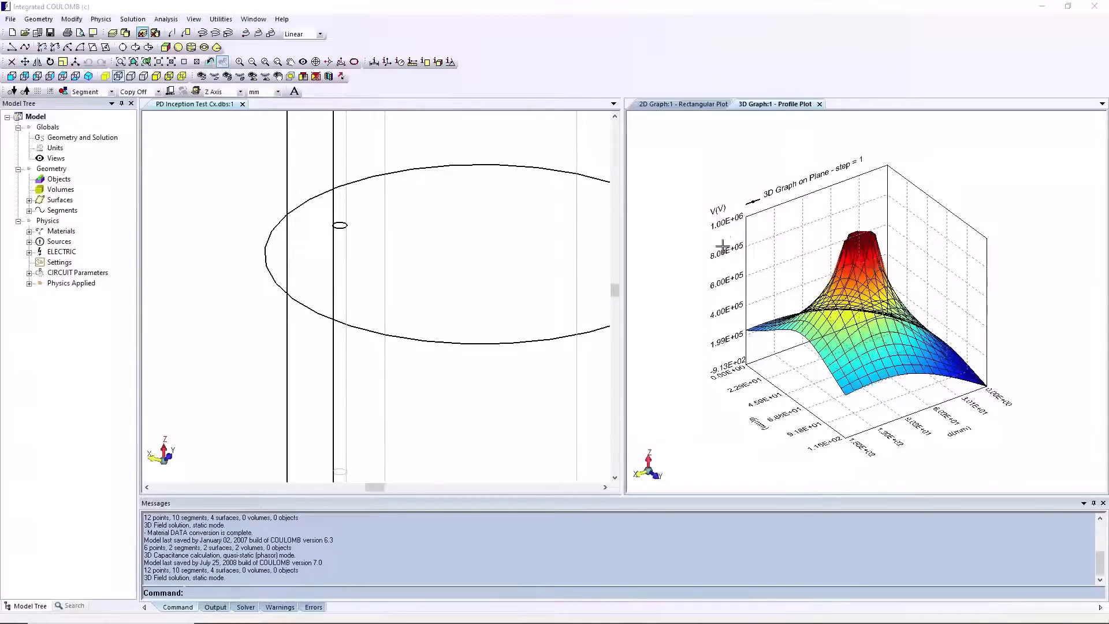
right_click(723, 245)
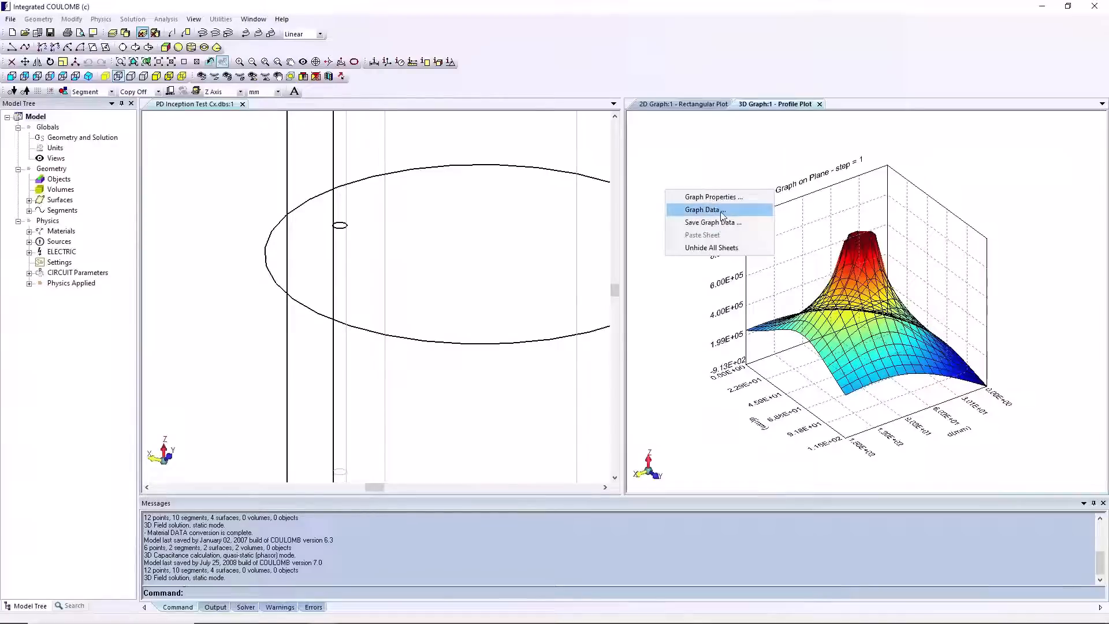
mouse_move(723, 287)
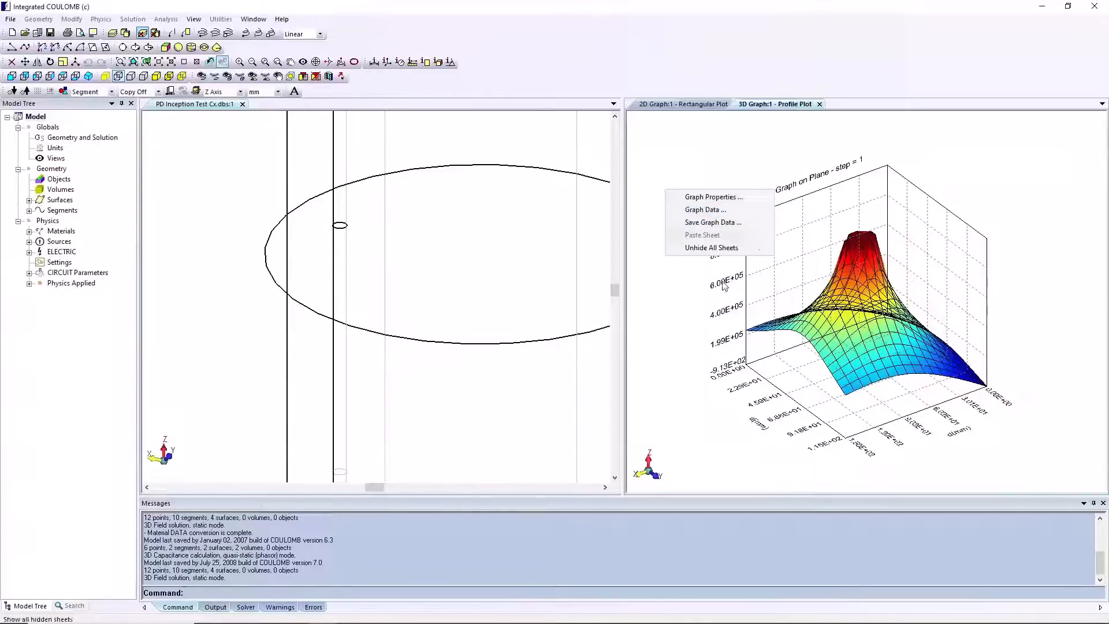
left_click(714, 196)
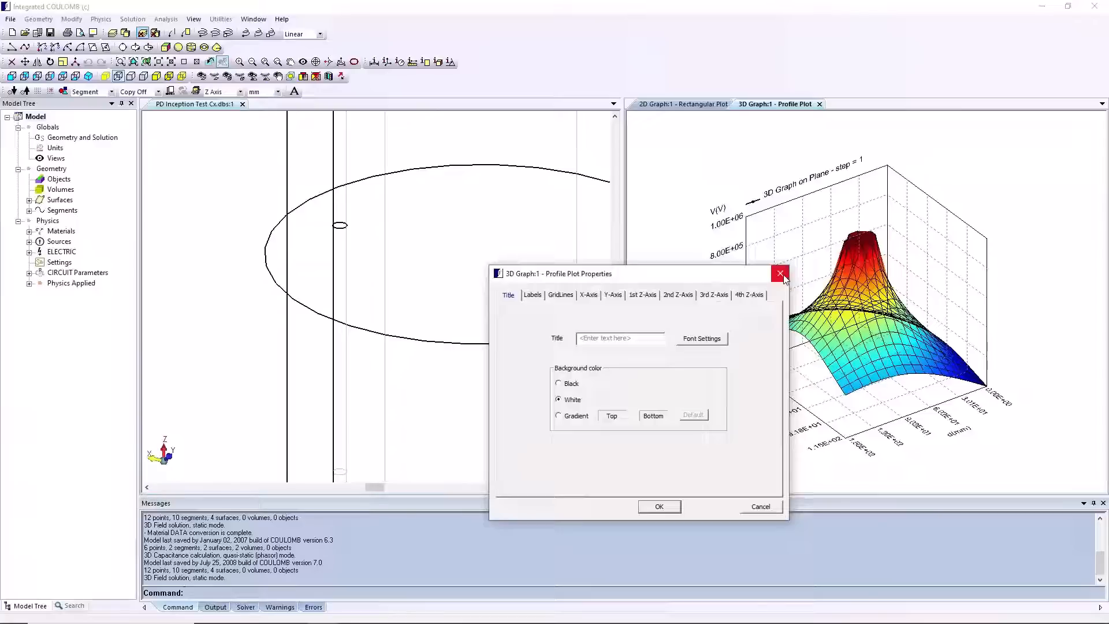
left_click(779, 274)
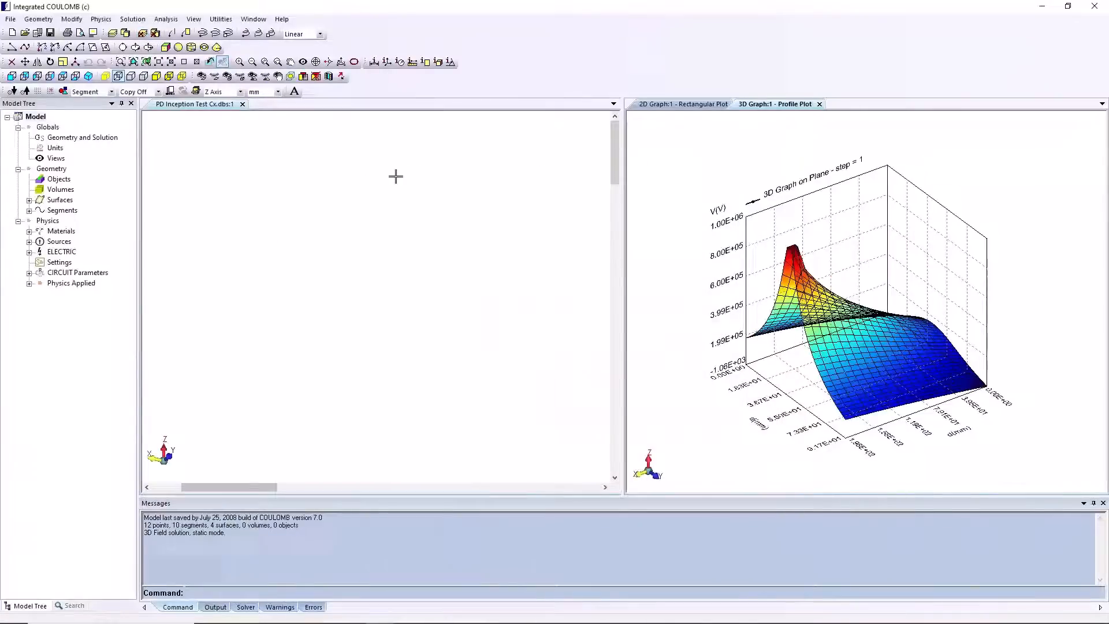
- Export the 3D graph as Picture Data to a file from the File menu
left_click(11, 20)
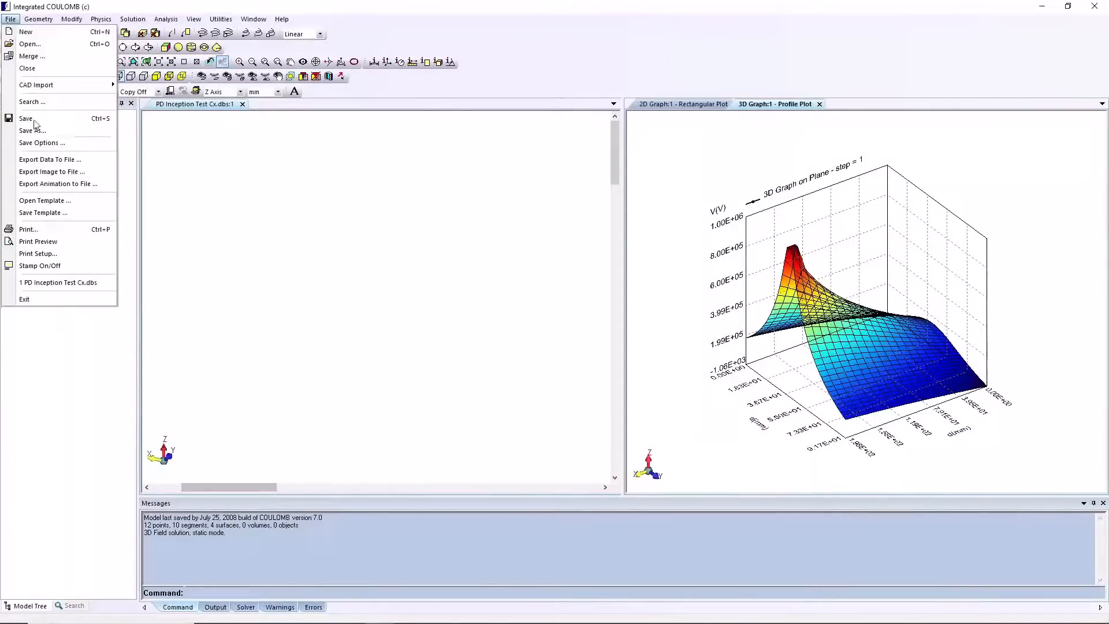
mouse_move(51, 171)
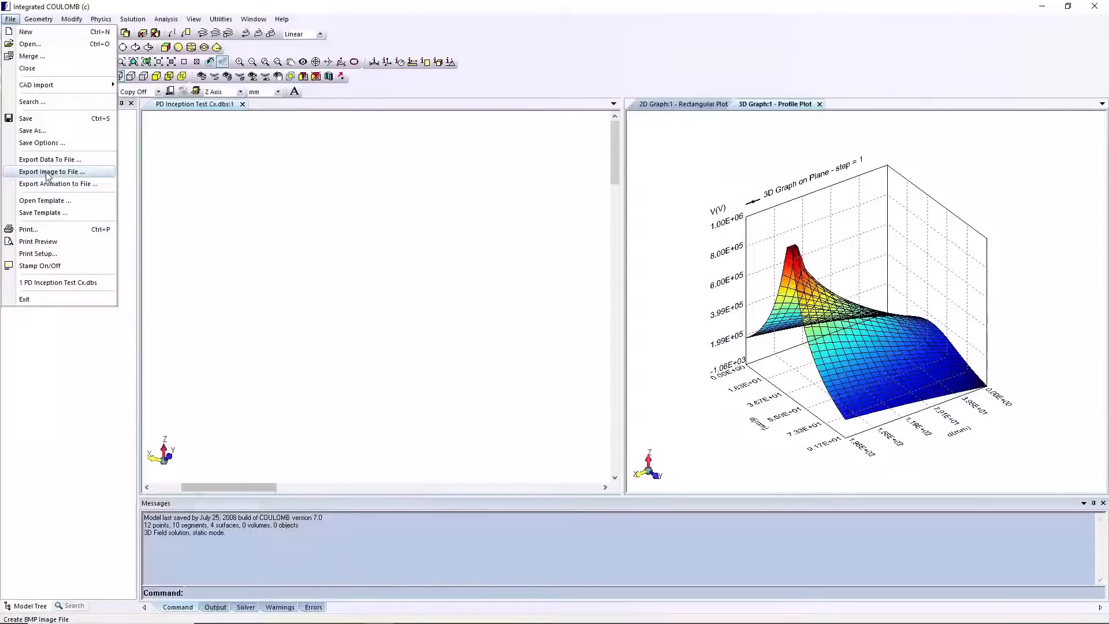
mouse_move(54, 184)
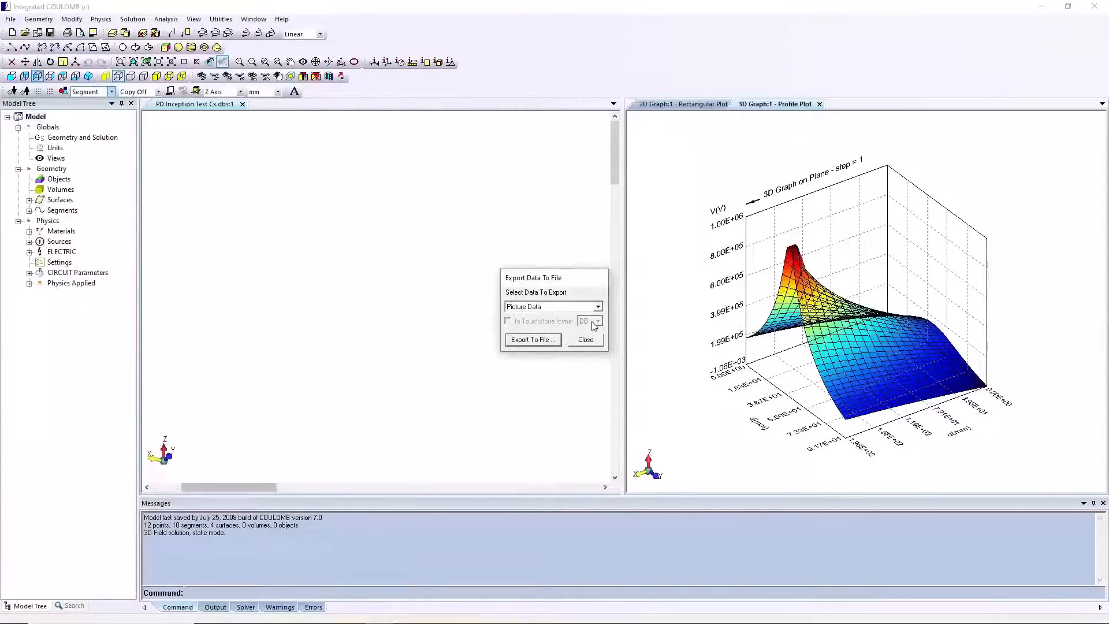
left_click(552, 306)
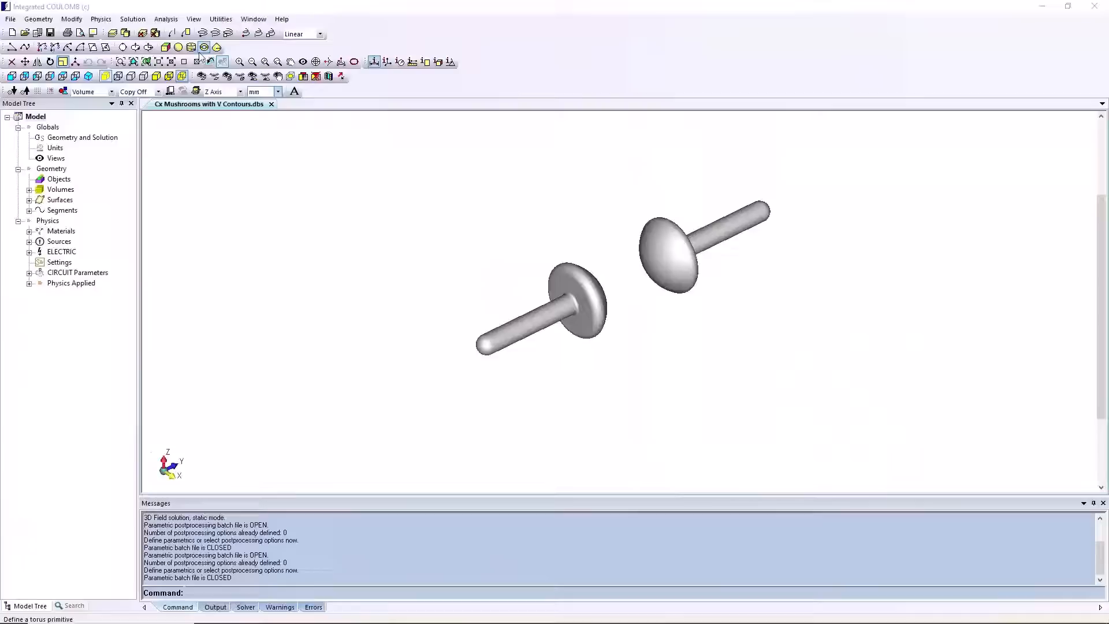
- Create a new parametric from Solution > Define Parametrics
left_click(131, 20)
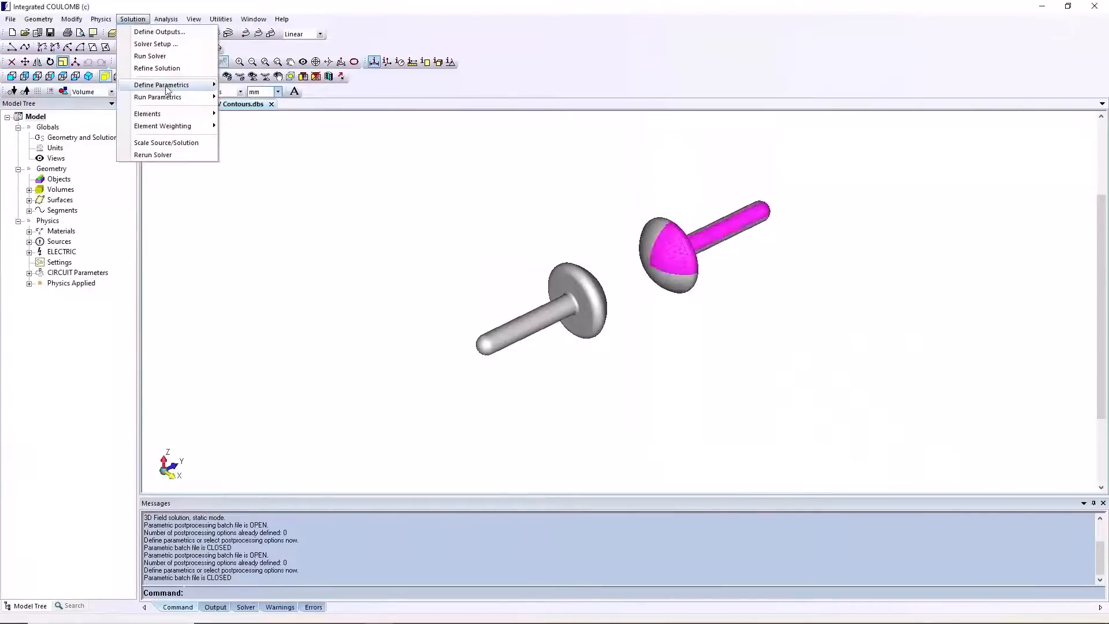
left_click(157, 97)
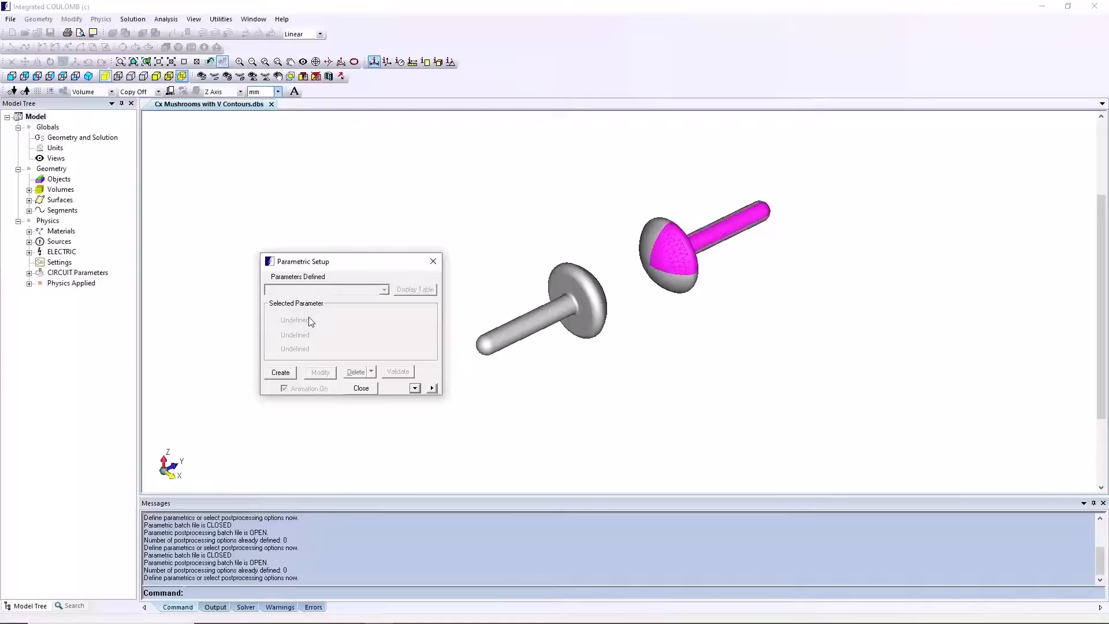
mouse_move(297, 357)
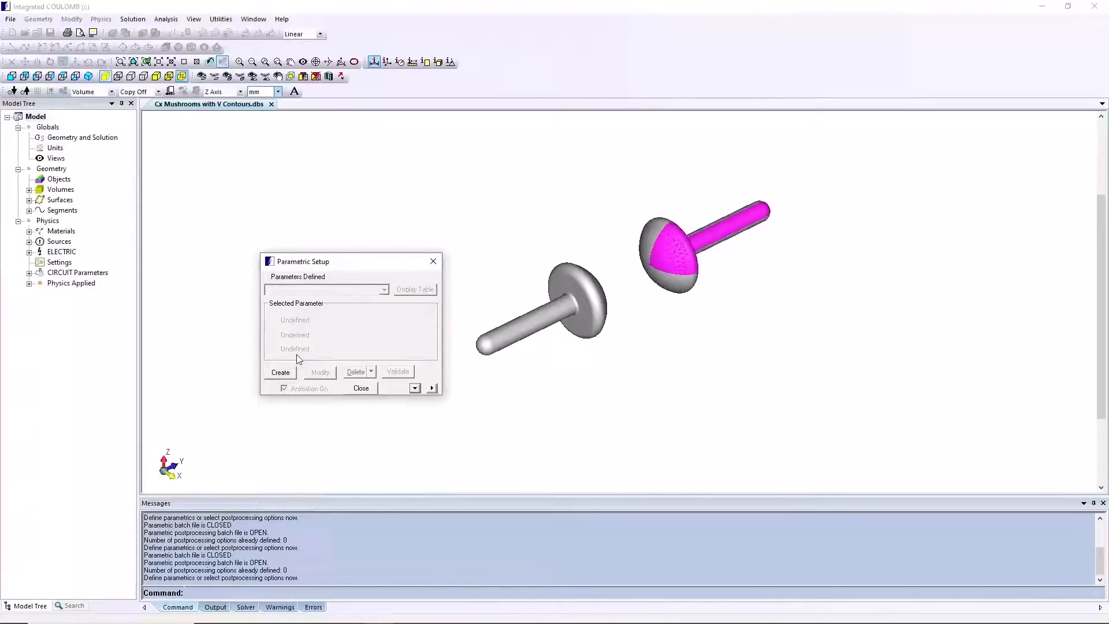
left_click(280, 372)
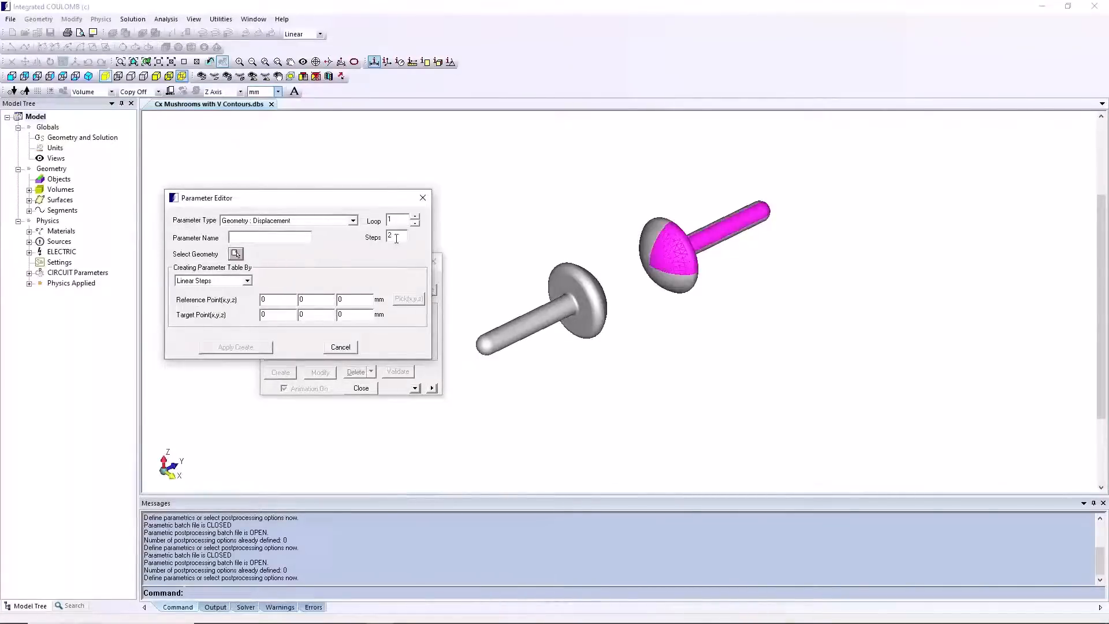
- Set the parameter to Geometry: Displacement with 2 steps built by Linear Steps
left_click(247, 279)
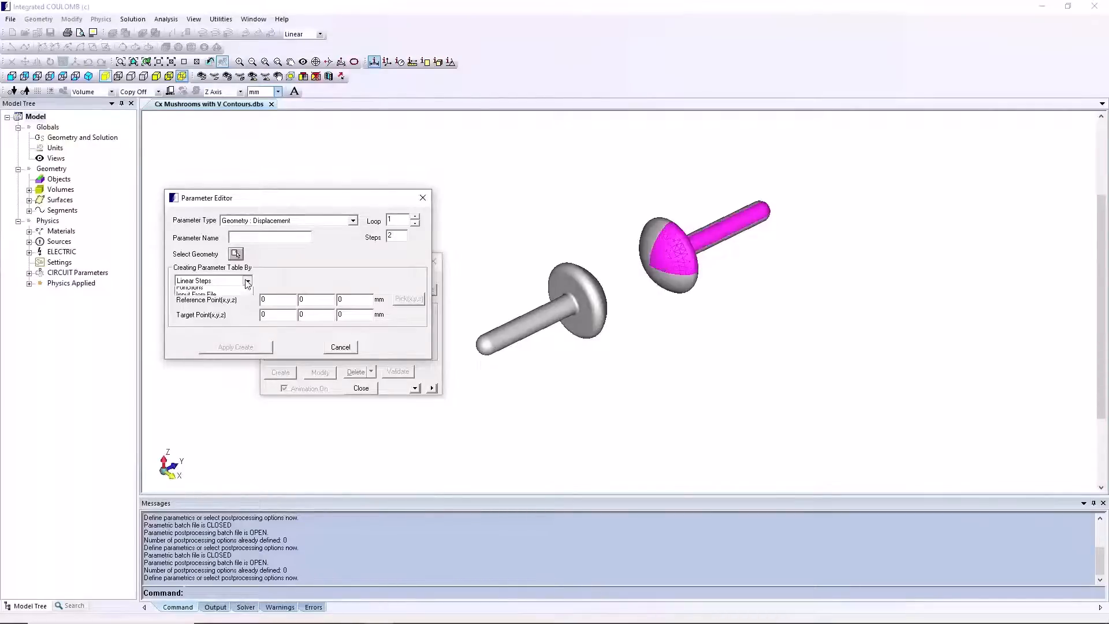
left_click(247, 281)
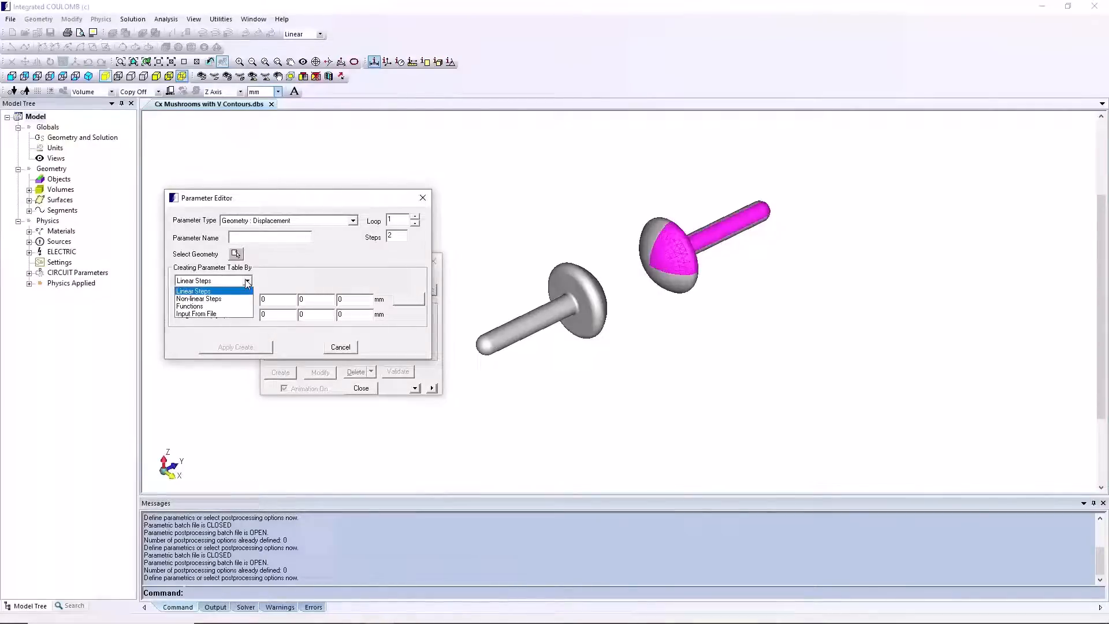
left_click(193, 291)
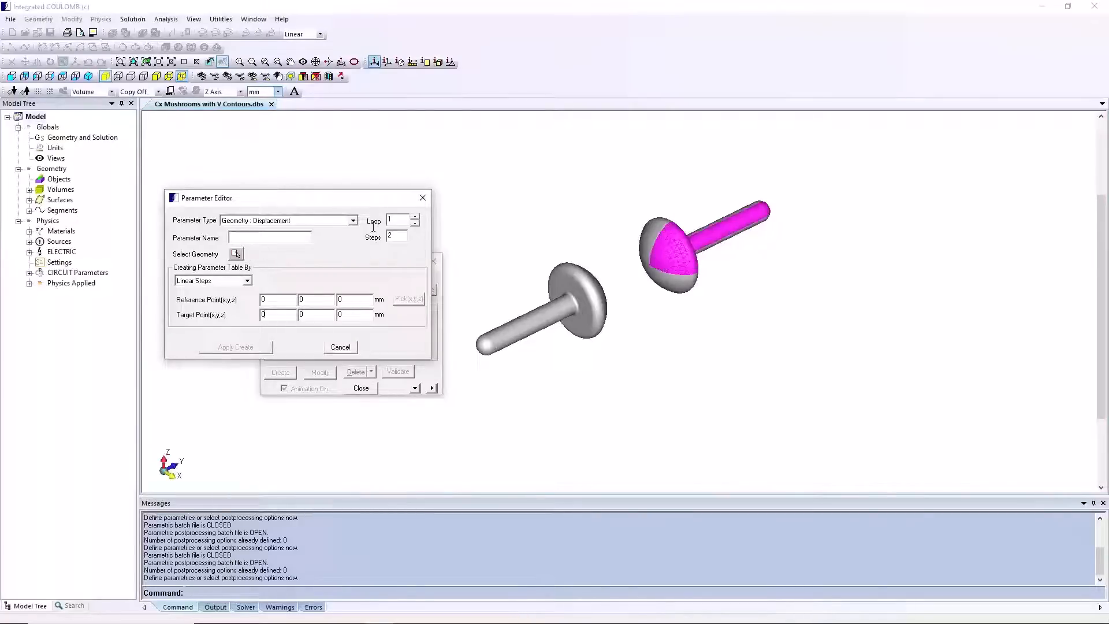
left_click(340, 347)
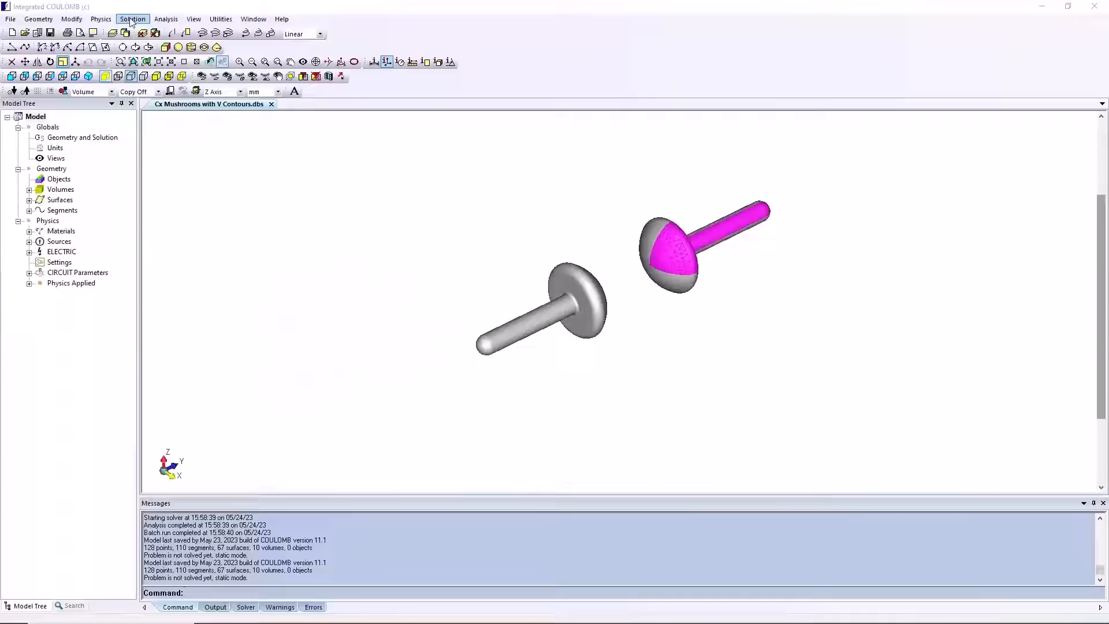
left_click(131, 20)
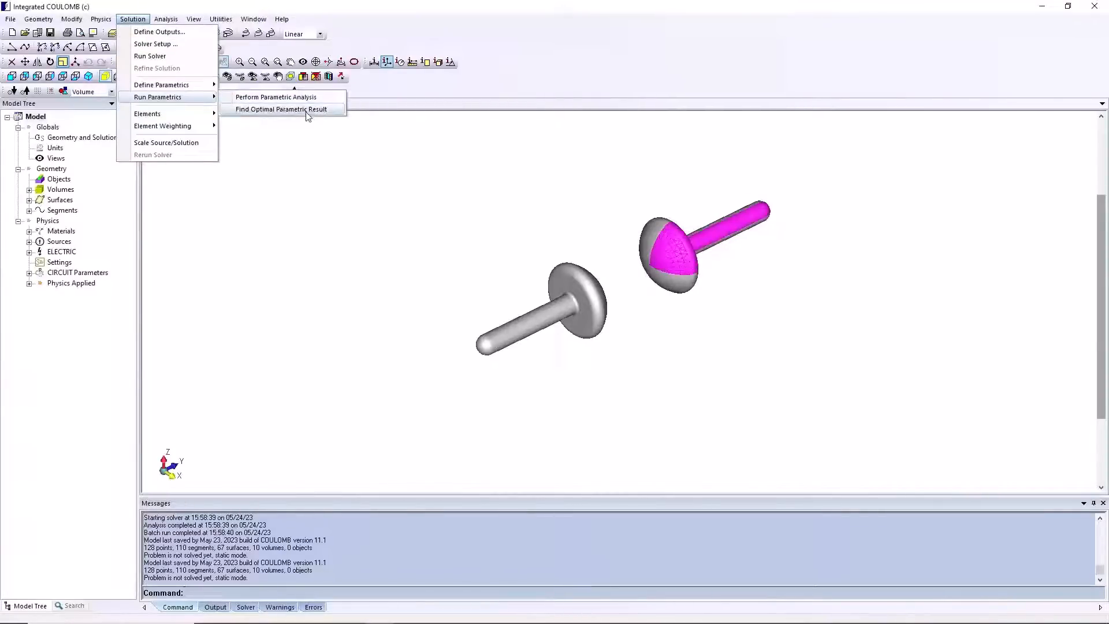
left_click(282, 109)
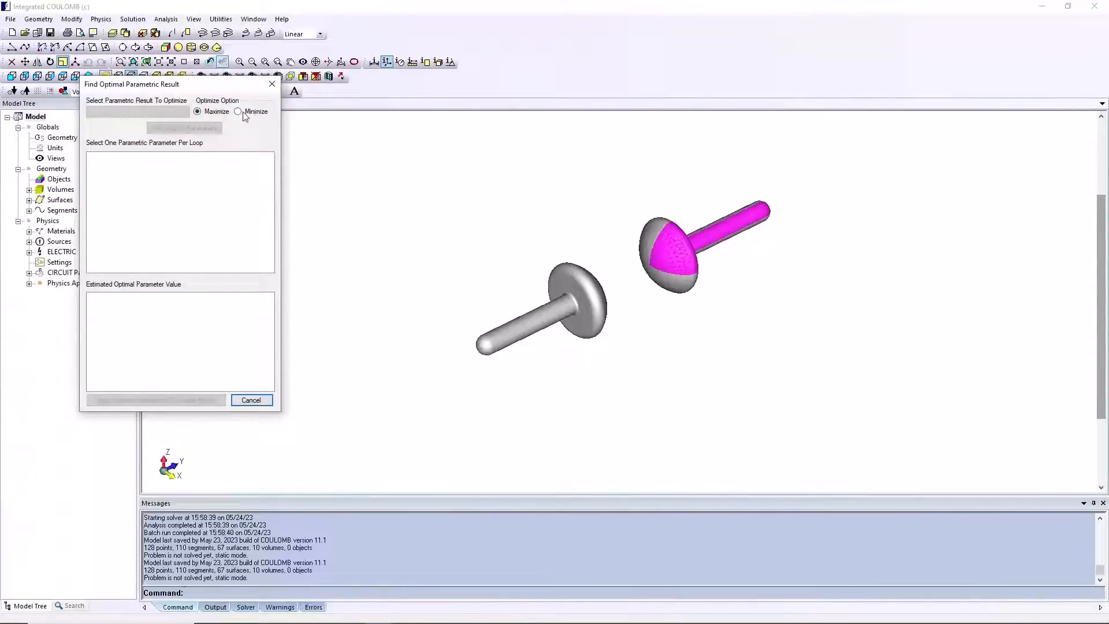
left_click(251, 400)
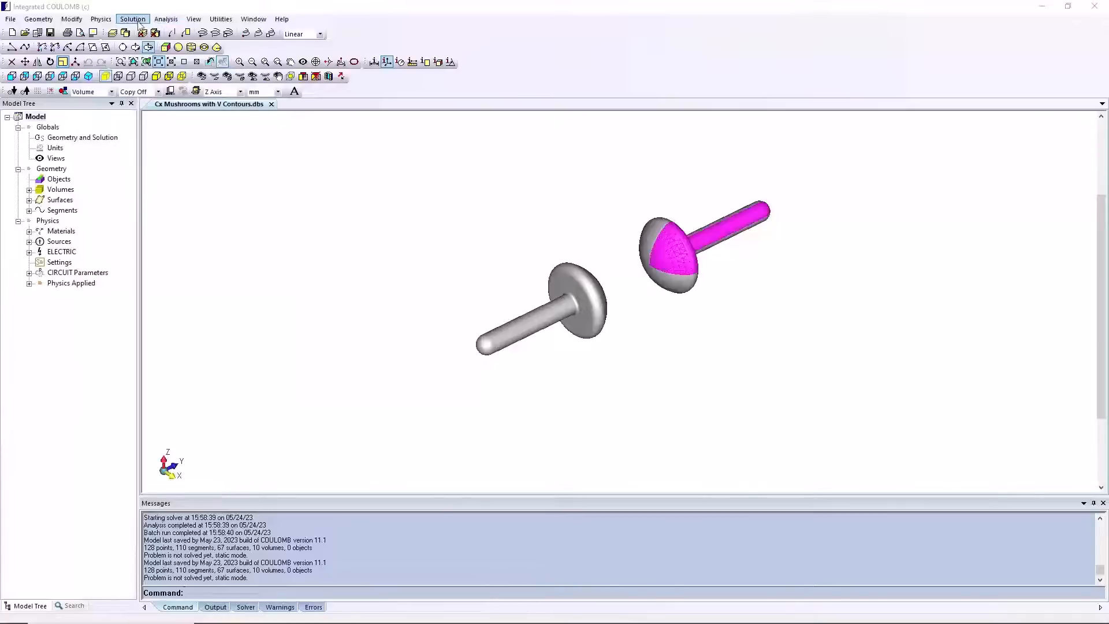
left_click(133, 19)
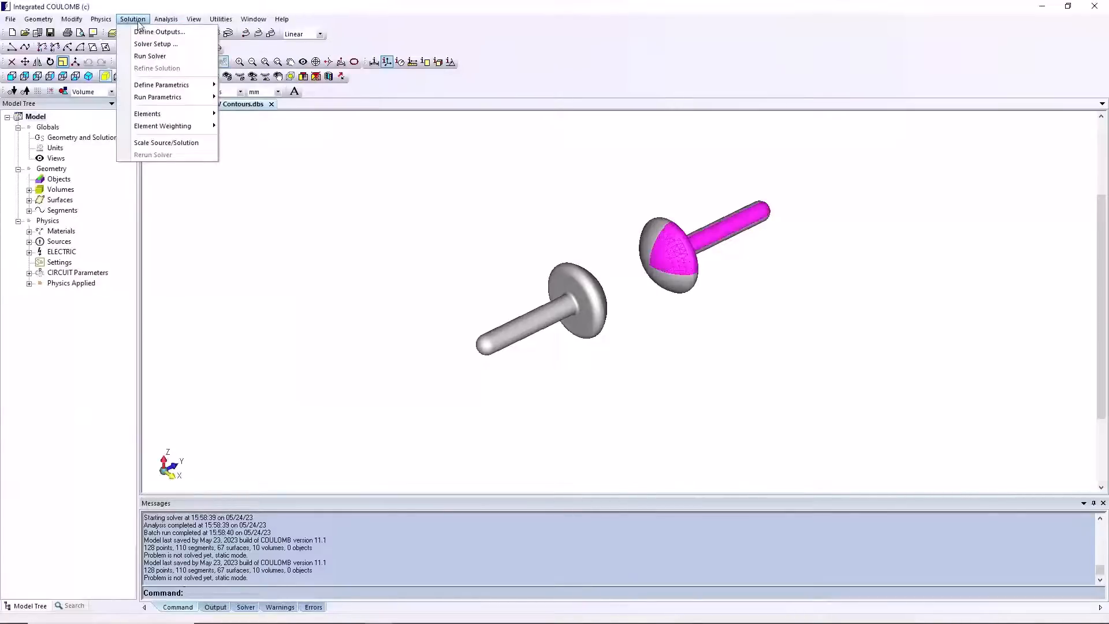
mouse_move(156, 44)
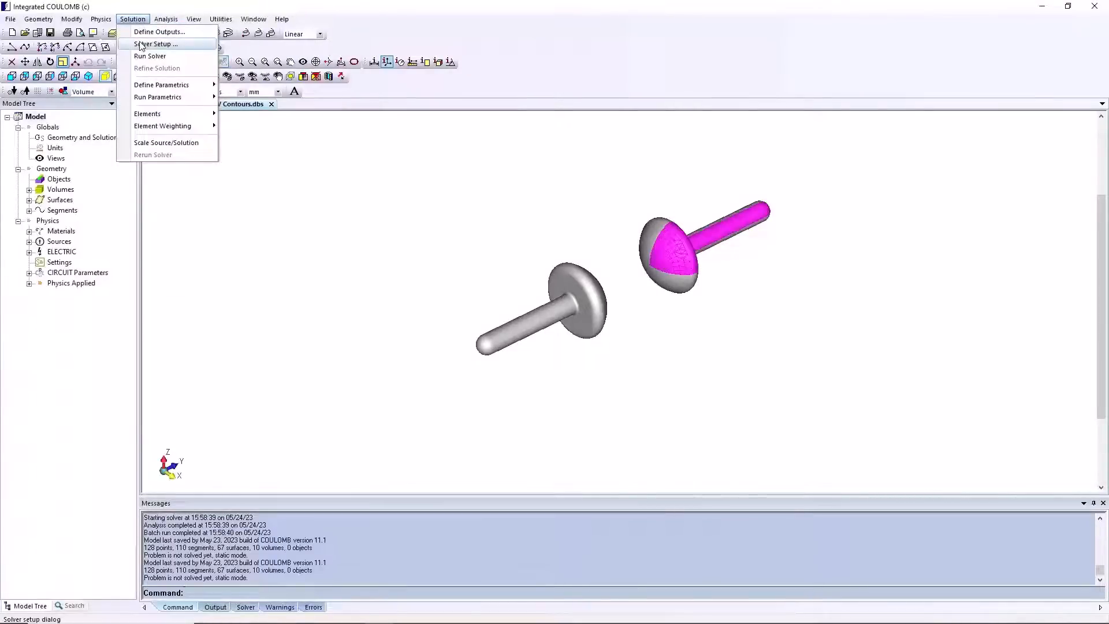
left_click(156, 43)
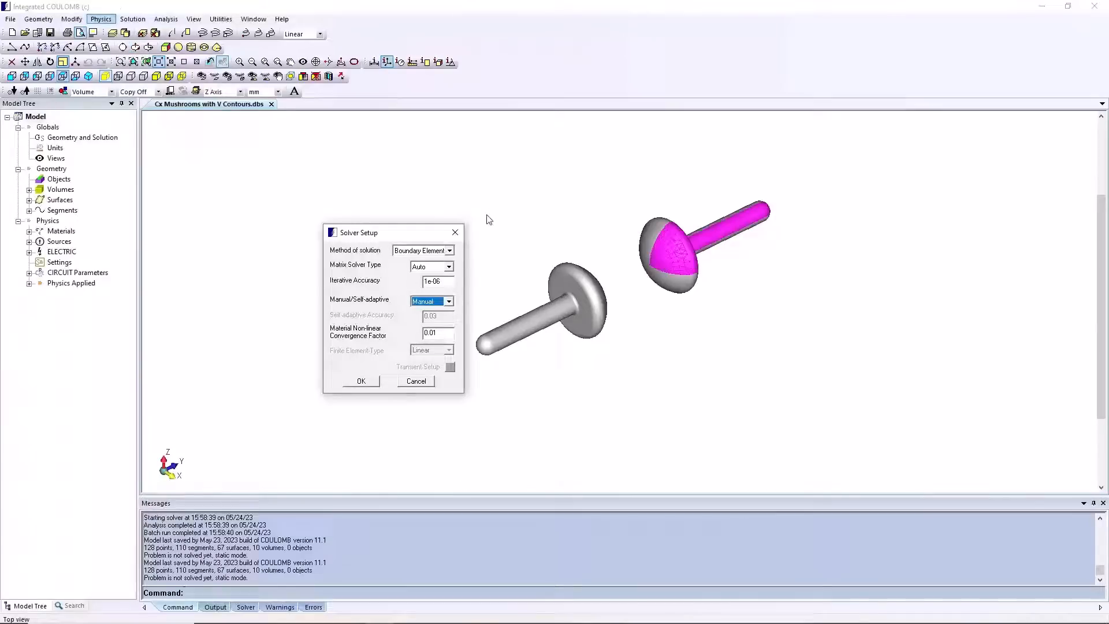
left_click(448, 301)
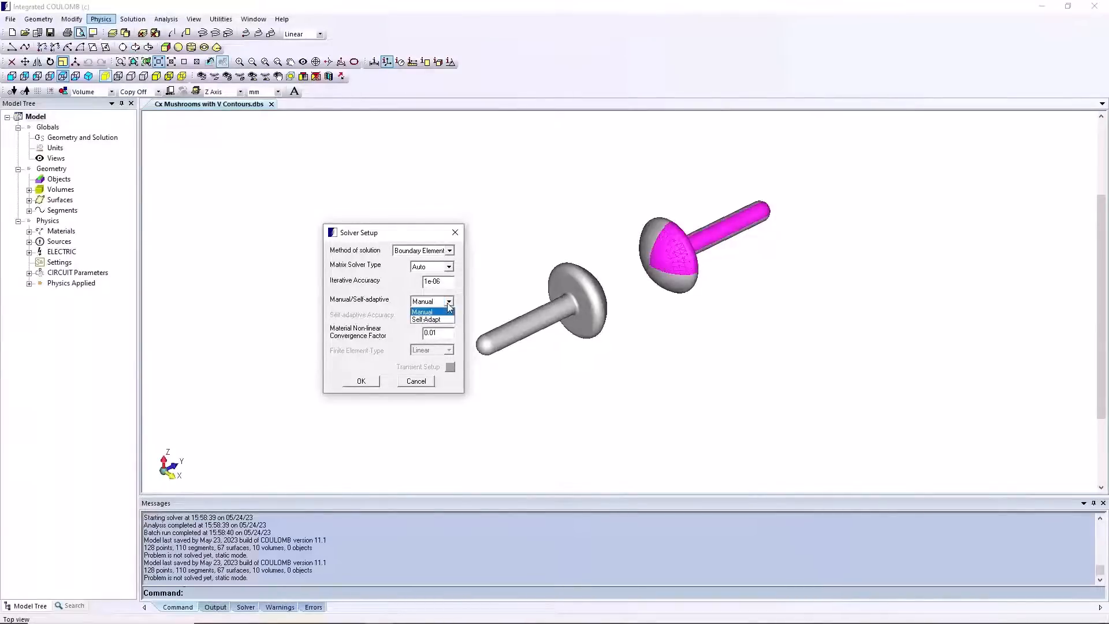
mouse_move(427, 319)
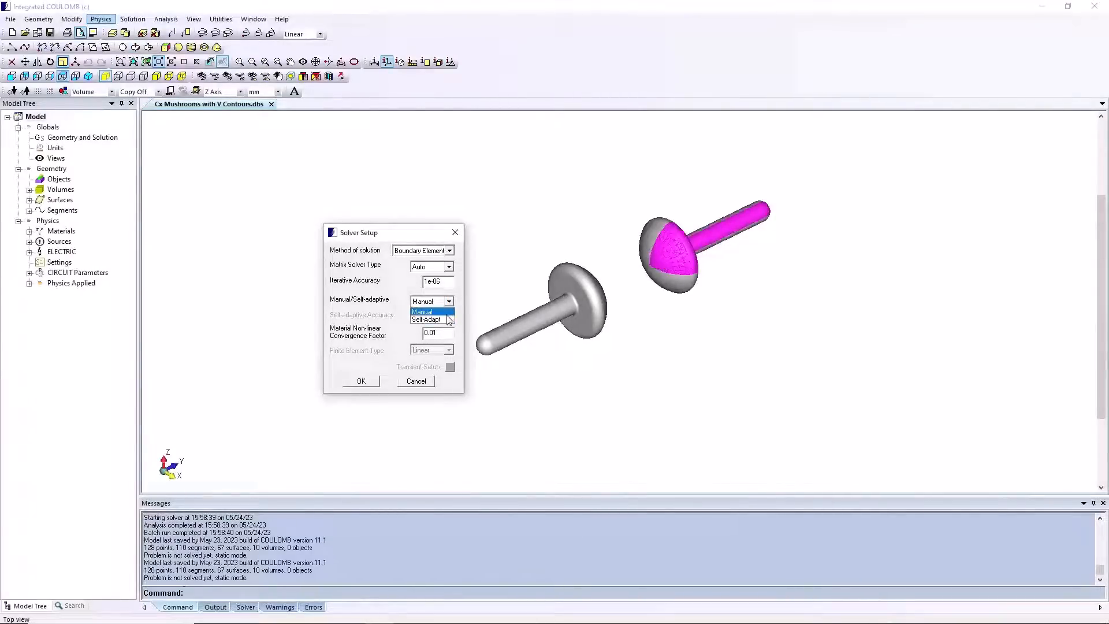
mouse_move(472, 244)
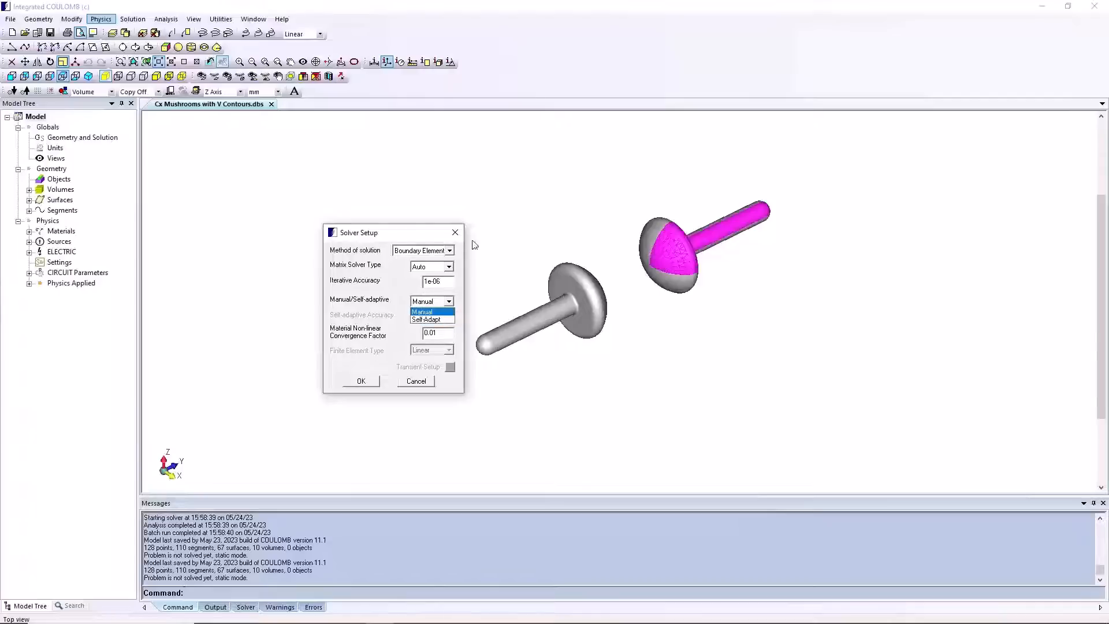
left_click(423, 300)
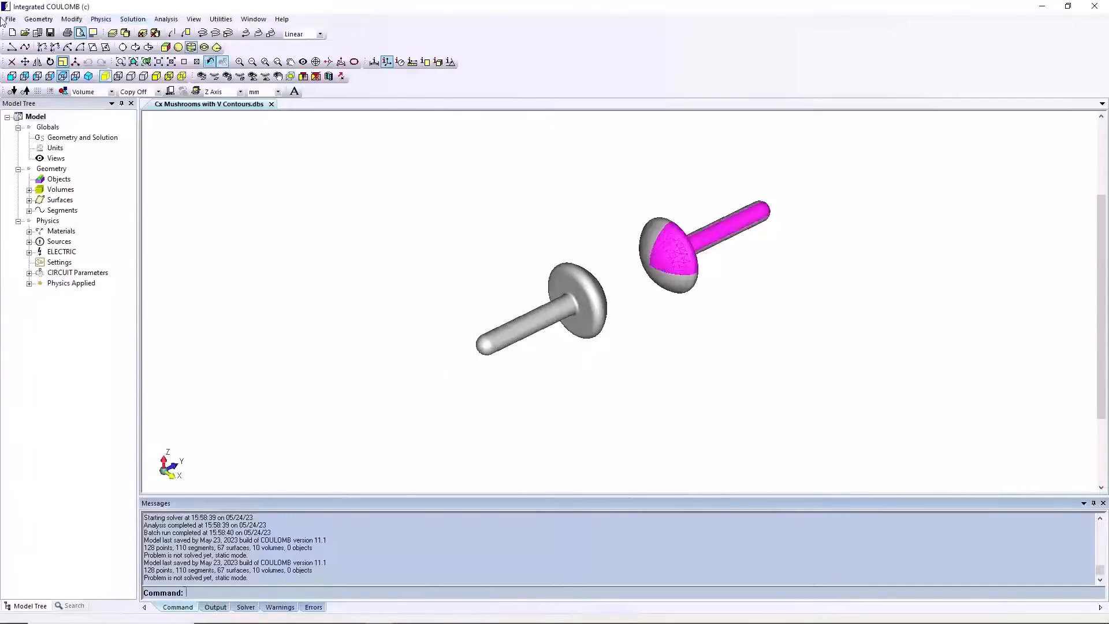
left_click(11, 18)
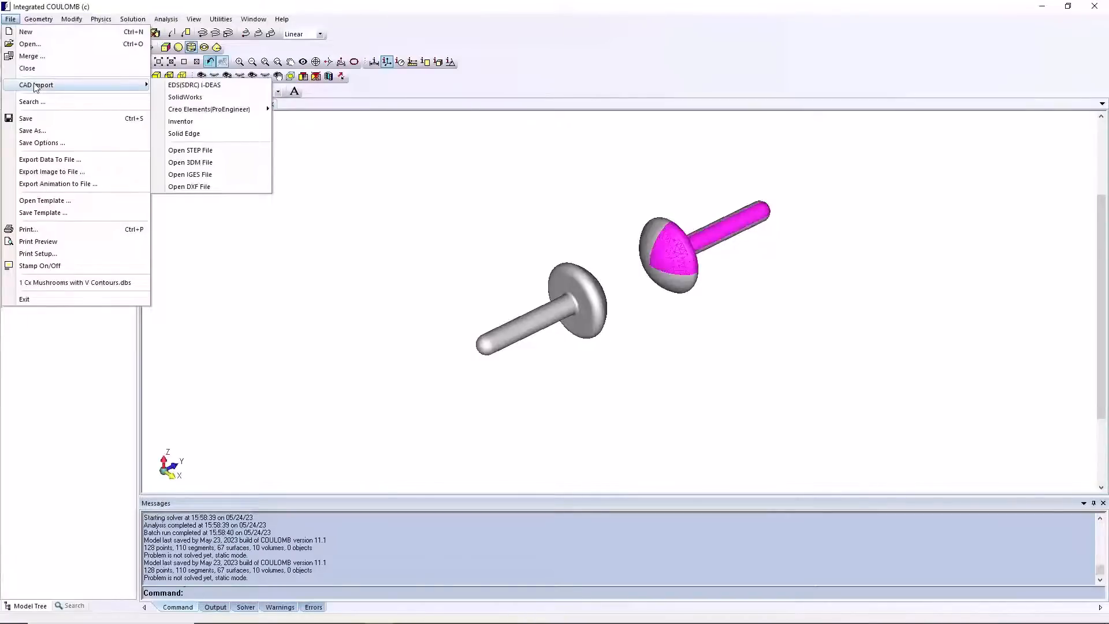
mouse_move(194, 84)
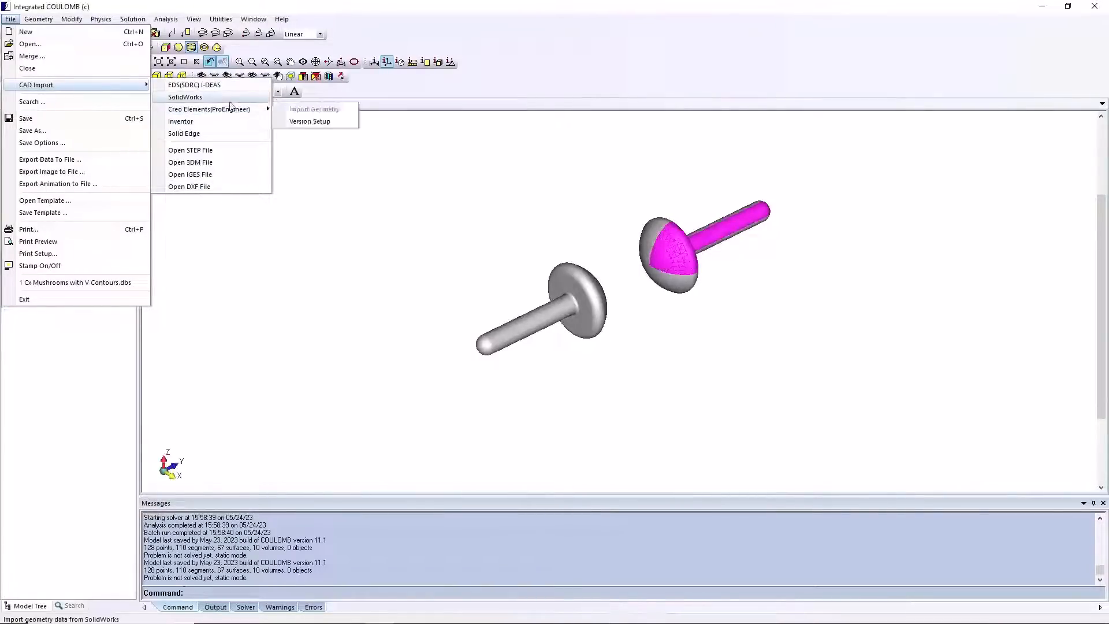
left_click(38, 20)
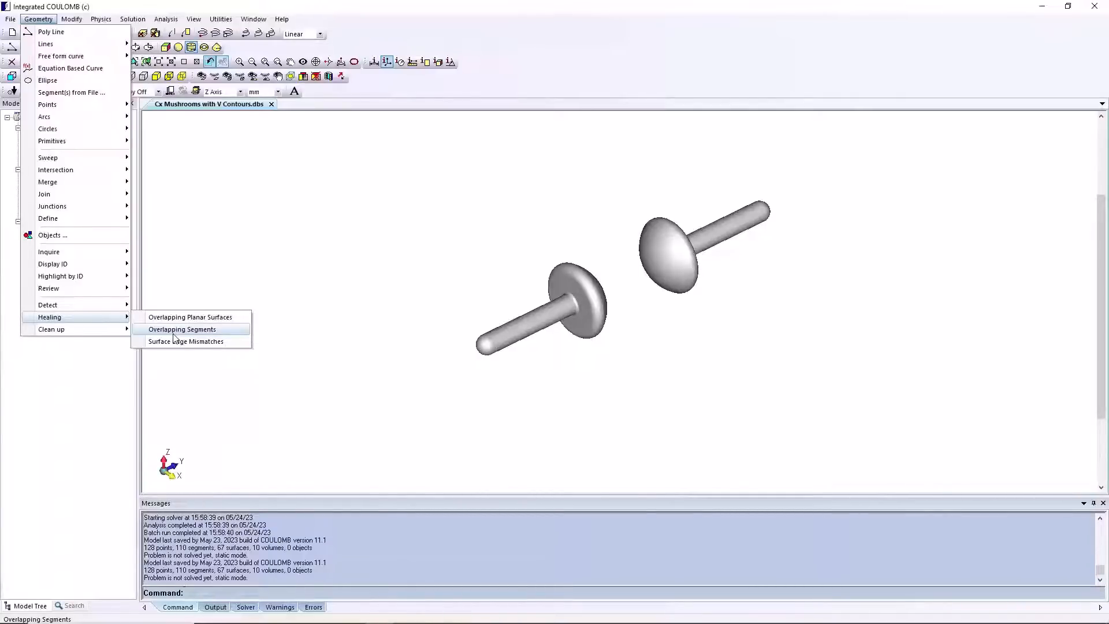
left_click(181, 330)
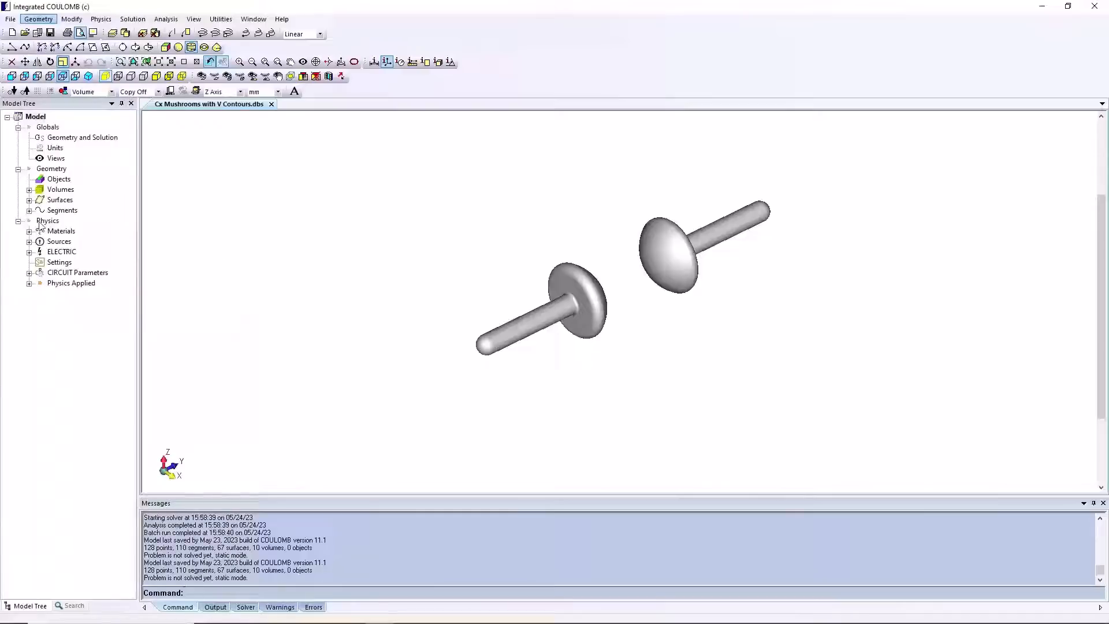
- Expand Materials in the Model Tree and choose Add Material to bring up the Material Manager
left_click(30, 231)
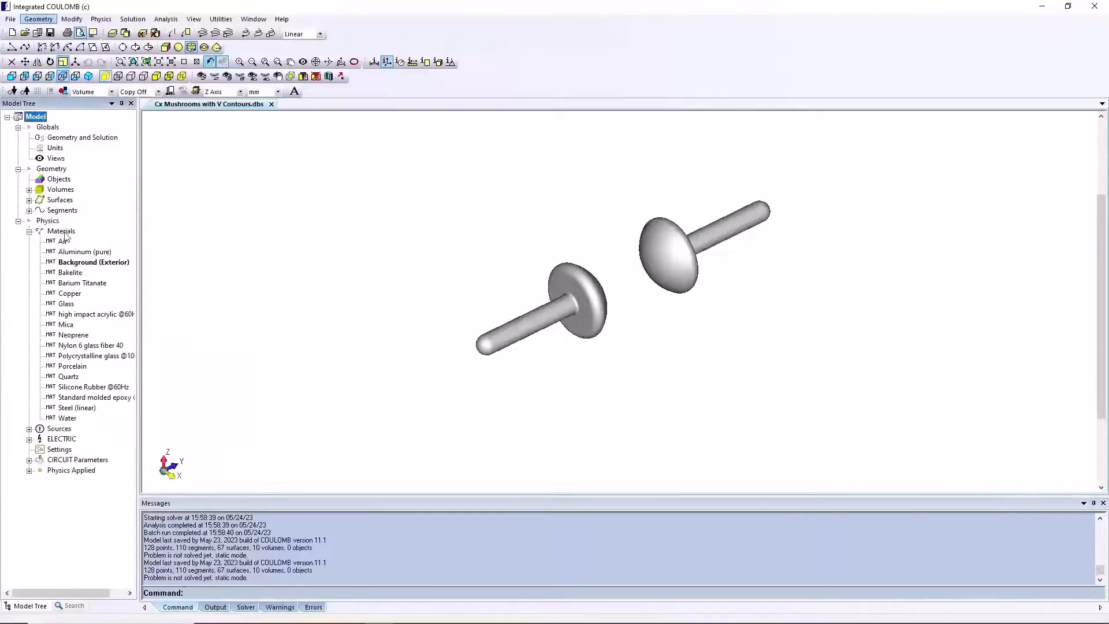
right_click(61, 231)
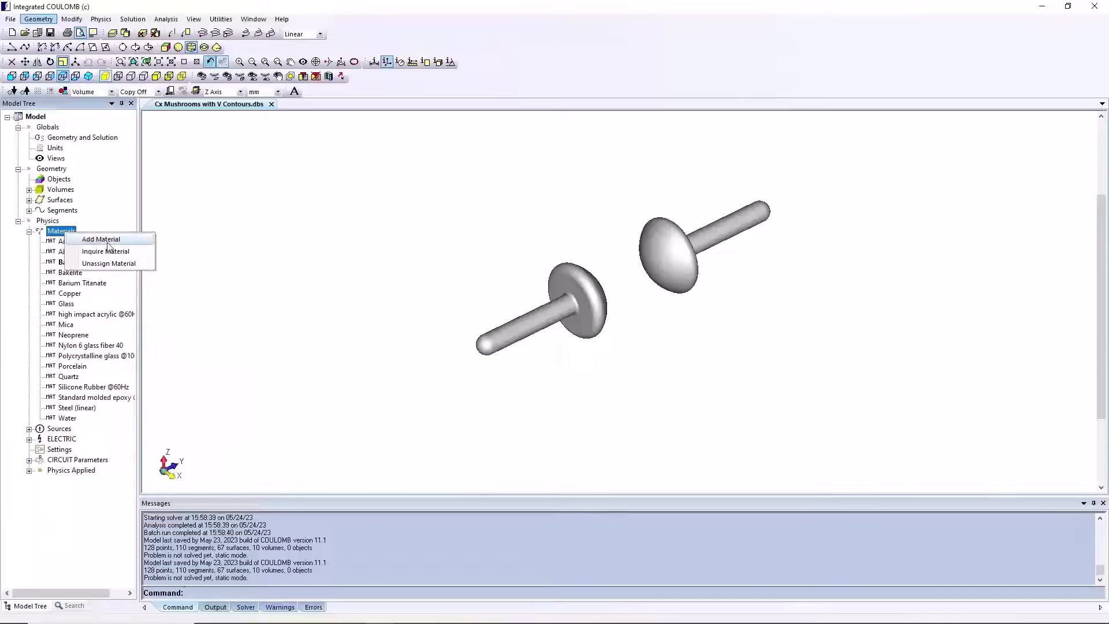
left_click(100, 238)
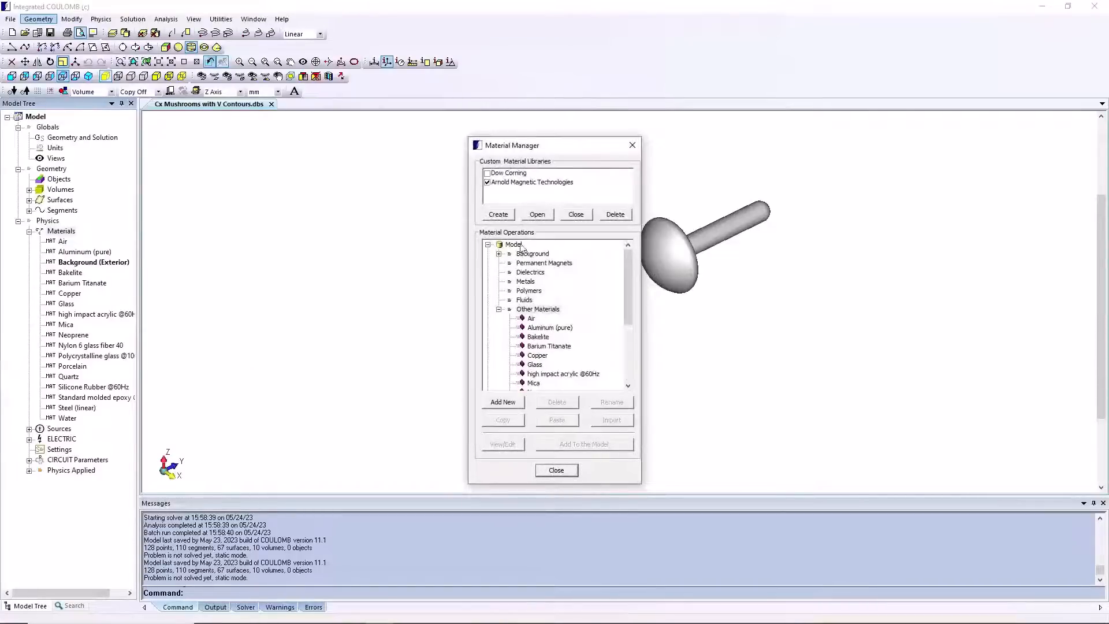